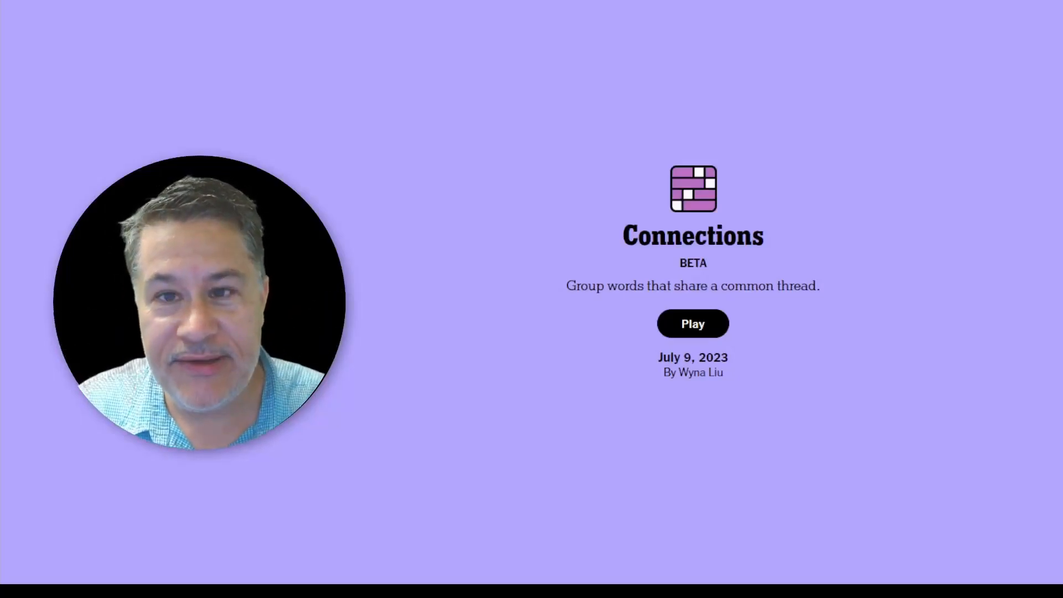
pyautogui.moveTo(823, 367)
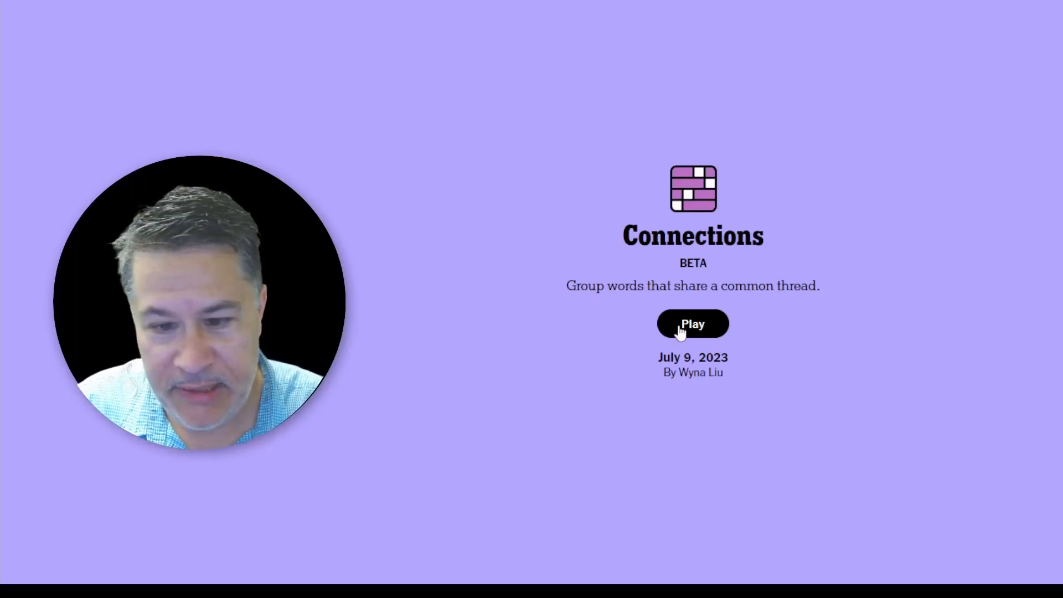
# Start the July 9, 2023 Connections puzzle from the start screen.
pyautogui.click(693, 324)
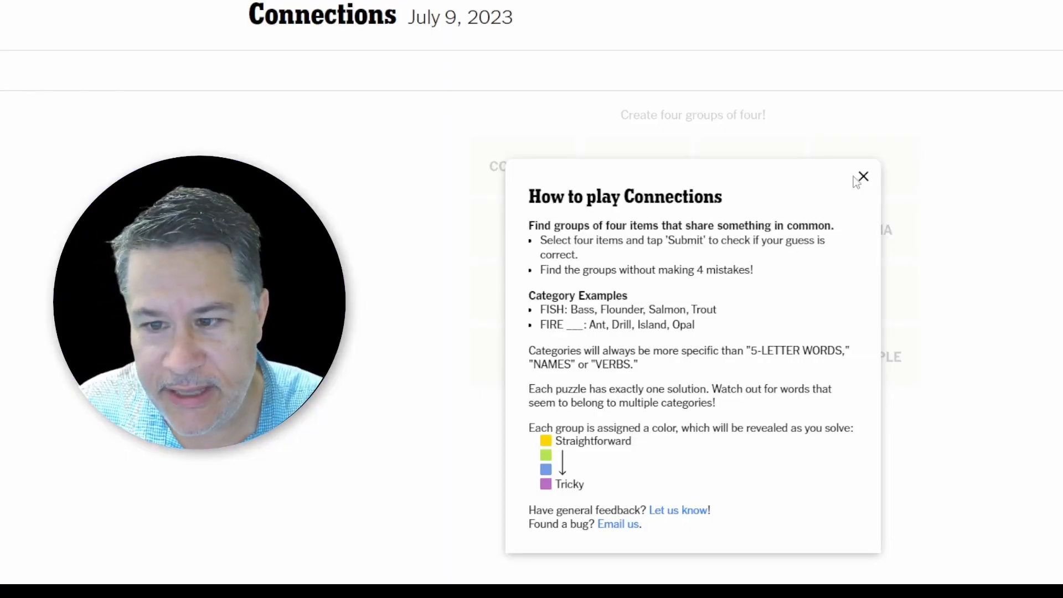
# Close the how-to-play popup and pick COCONUT and KIWI as fruits.
pyautogui.click(862, 176)
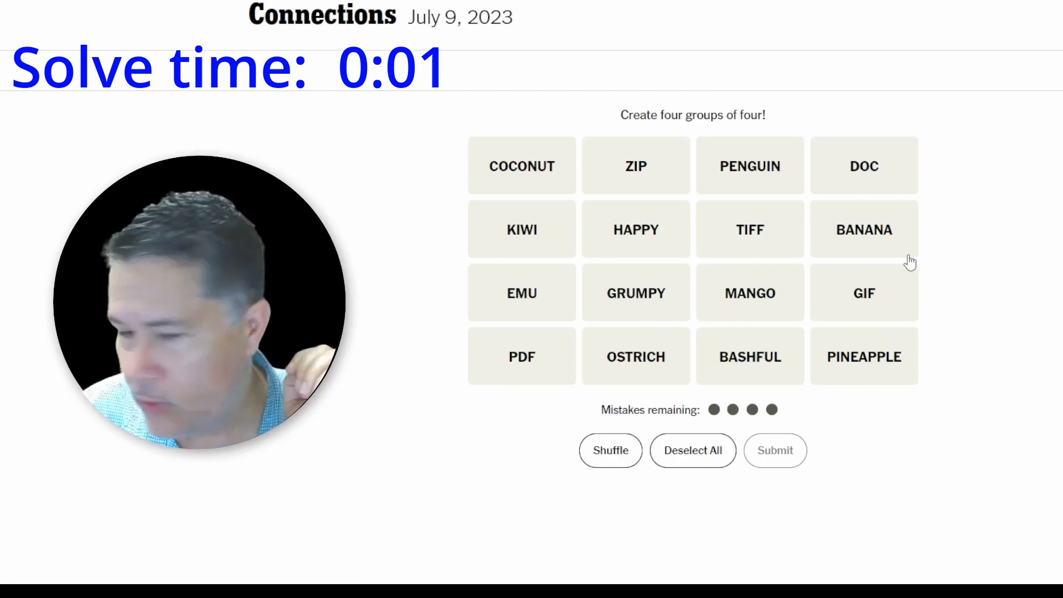
pyautogui.moveTo(548, 282)
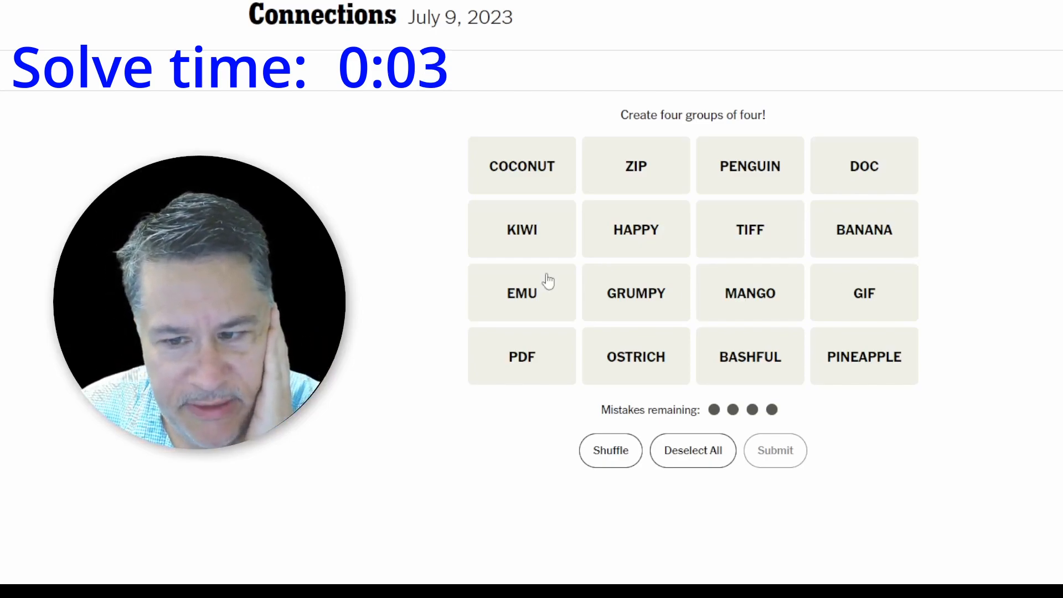
pyautogui.moveTo(539, 316)
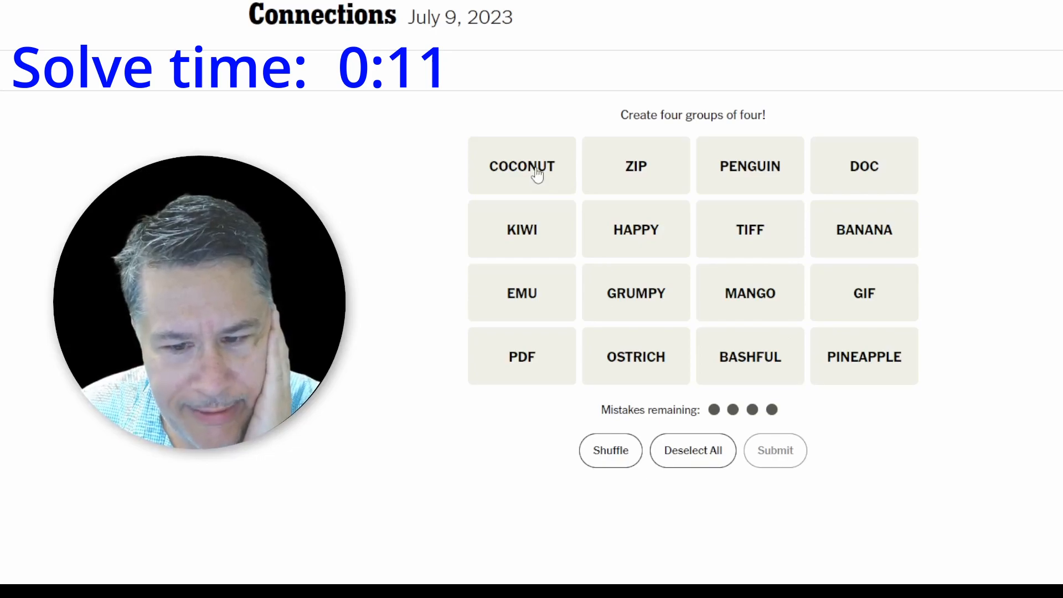
pyautogui.click(522, 164)
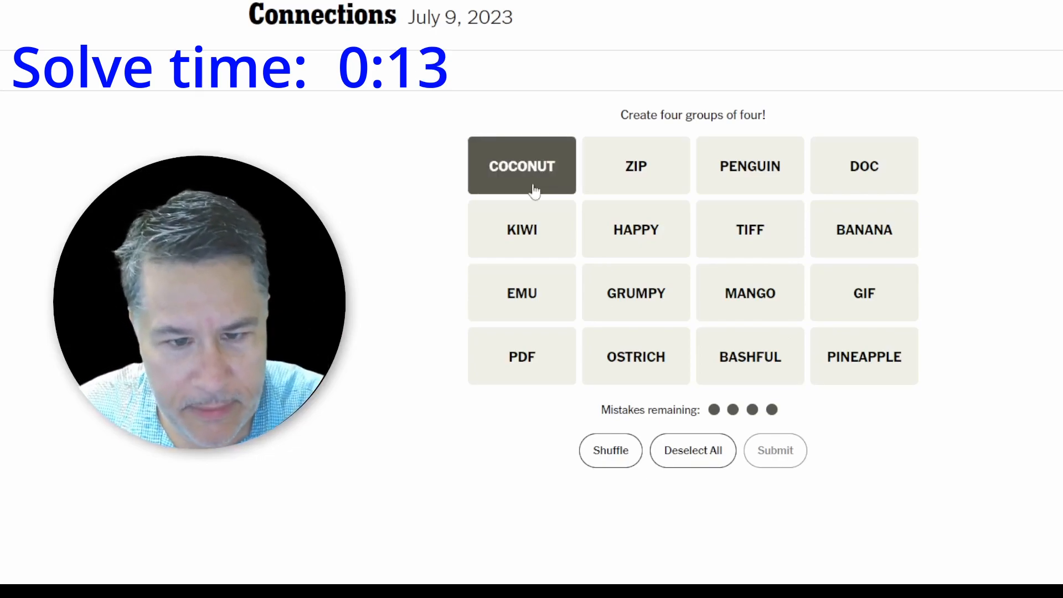
pyautogui.click(522, 229)
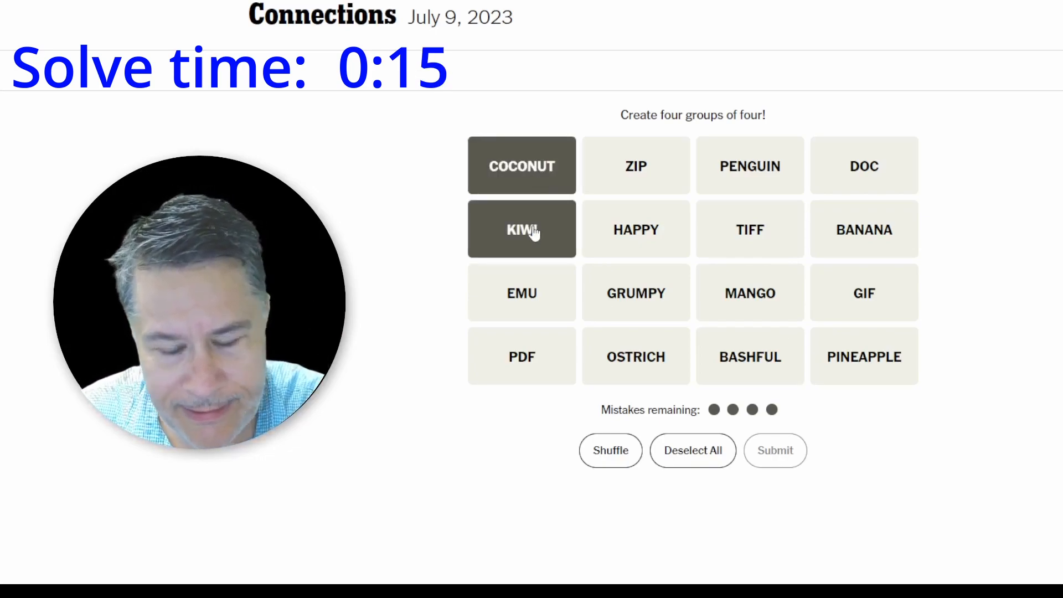
pyautogui.moveTo(886, 261)
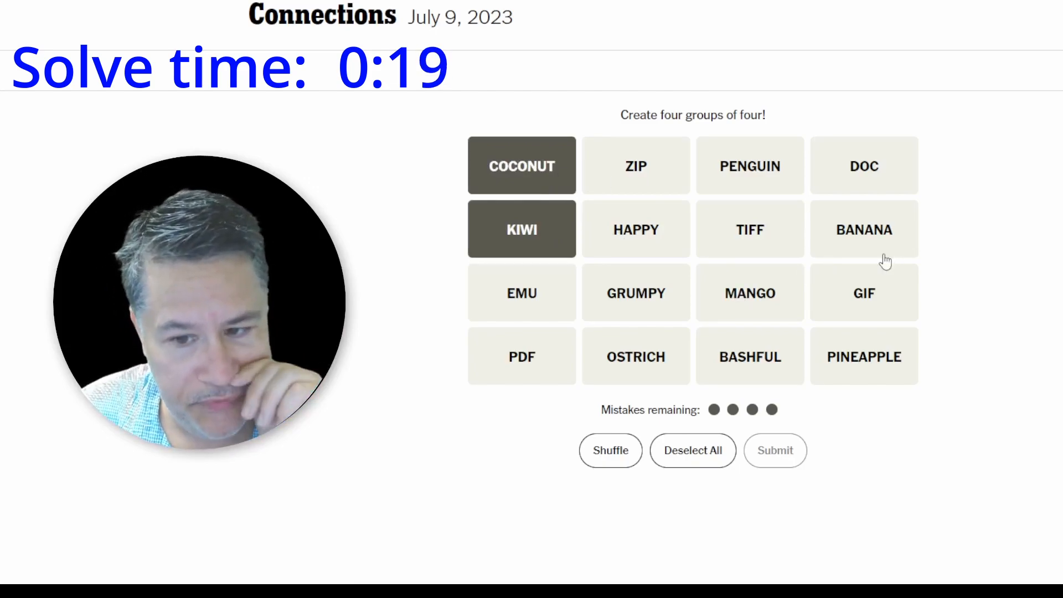
pyautogui.moveTo(639, 281)
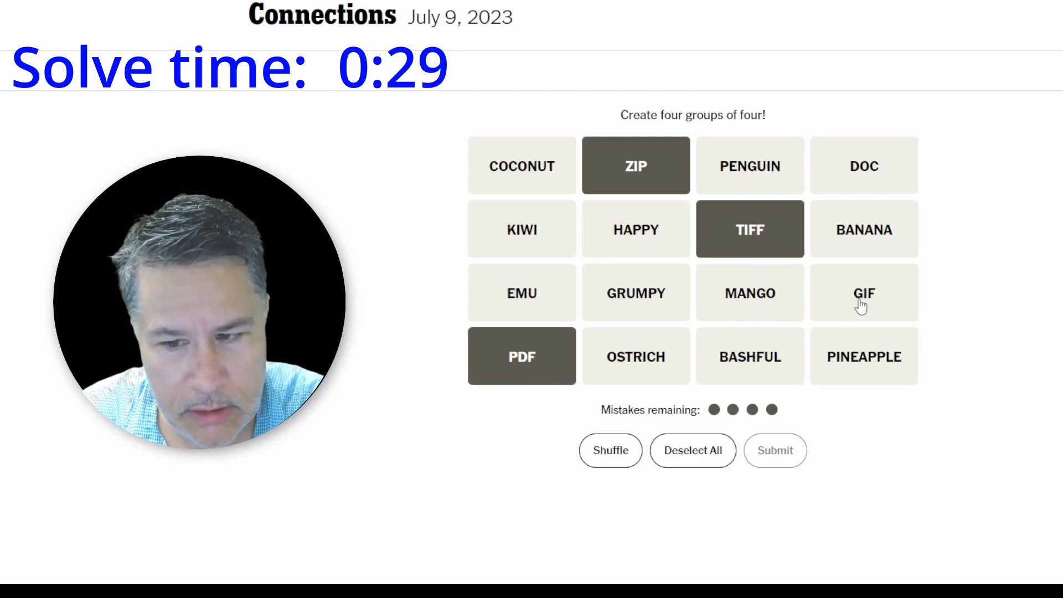
# Rework the picks into a TIFF, GIF, DOC and PDF file-format guess.
pyautogui.click(863, 292)
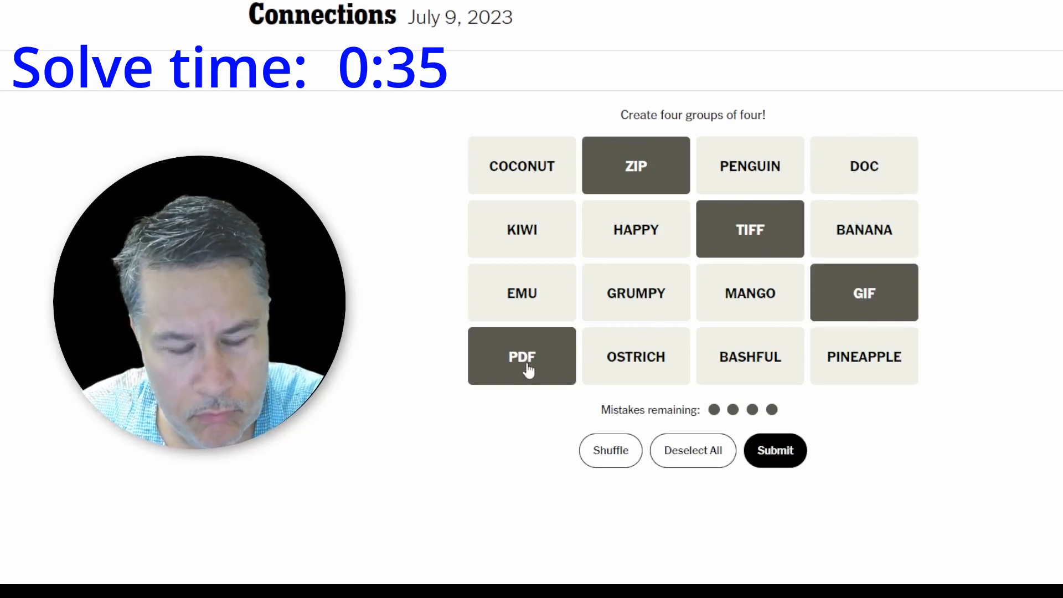
pyautogui.click(521, 356)
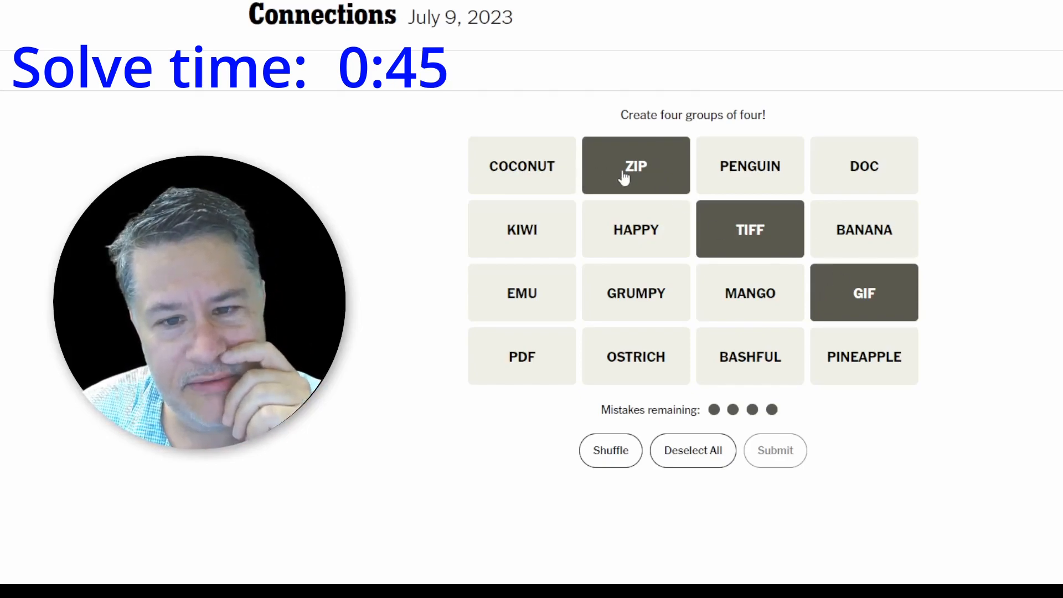
pyautogui.click(636, 166)
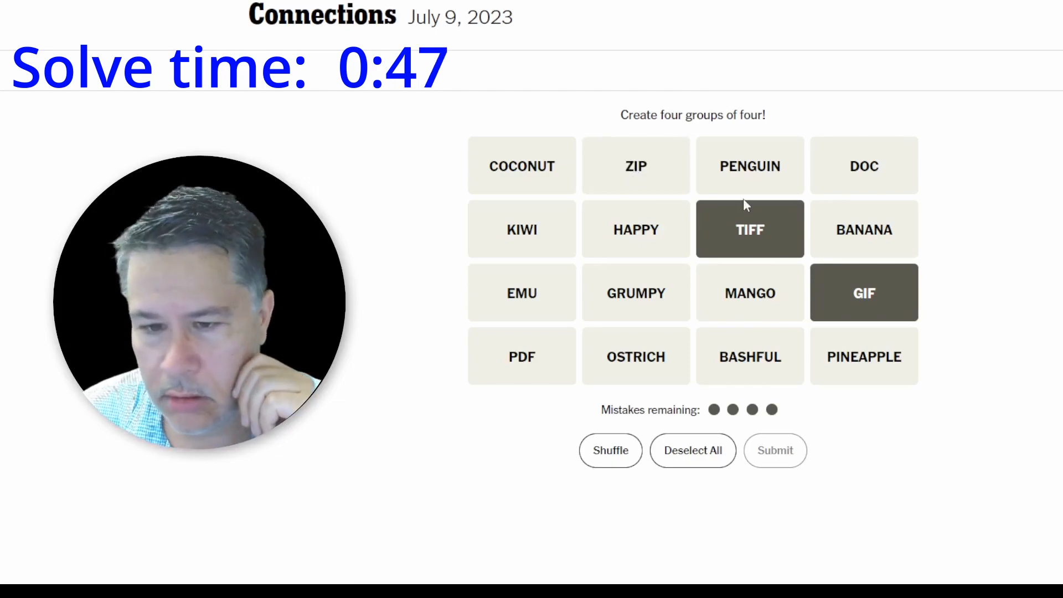
pyautogui.click(864, 166)
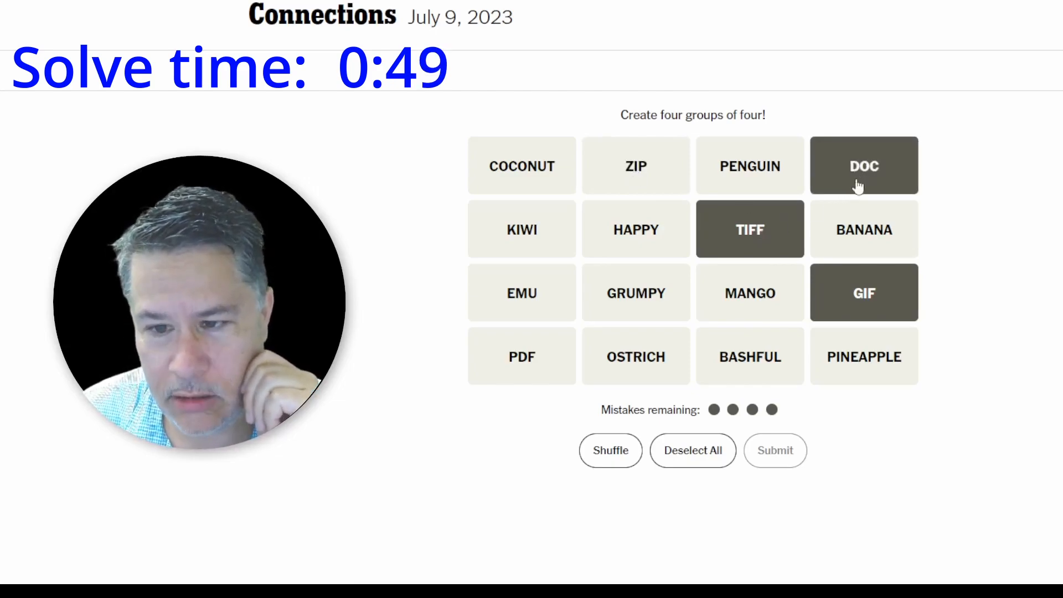
pyautogui.click(522, 356)
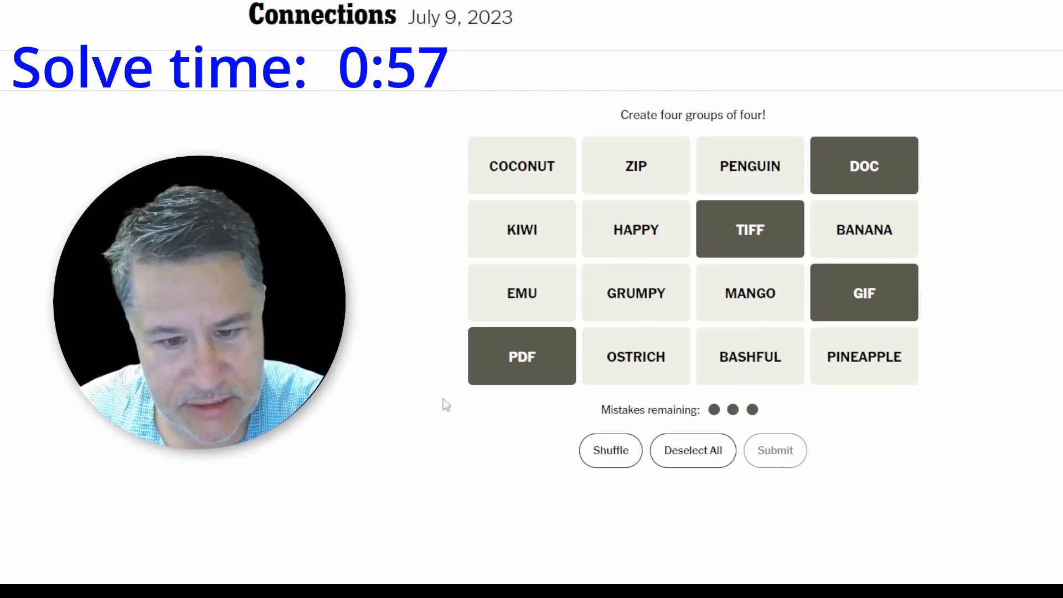
pyautogui.moveTo(397, 399)
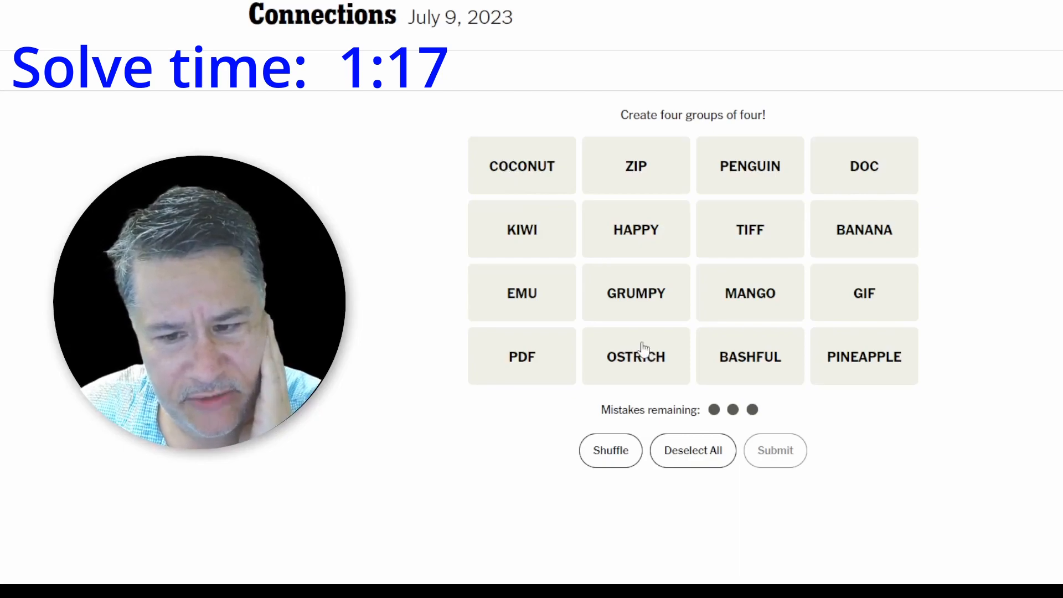
# Pick OSTRICH, PENGUIN and EMU as flightless birds.
pyautogui.click(636, 356)
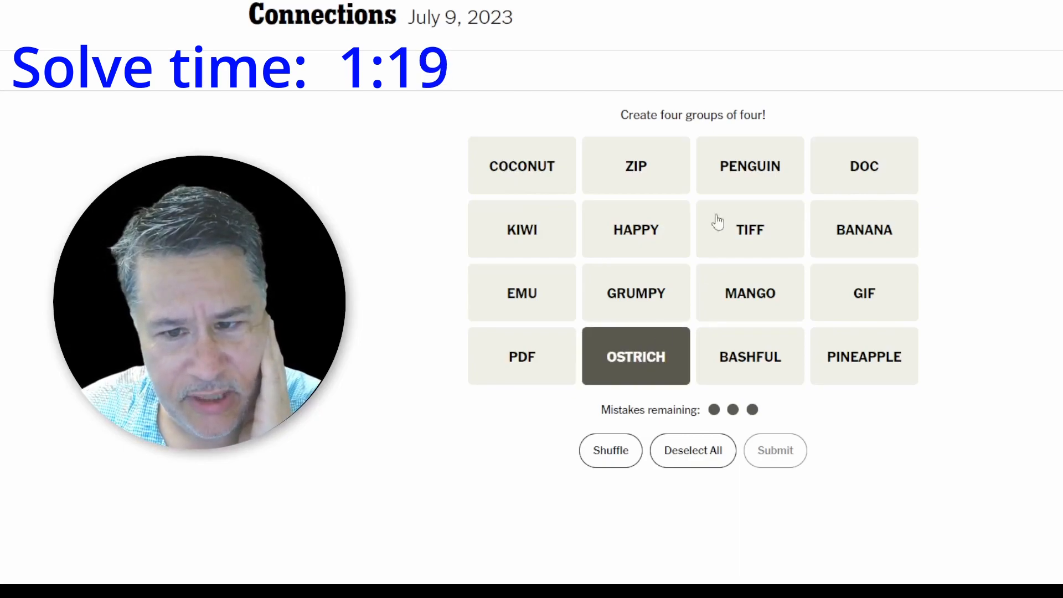
pyautogui.click(750, 165)
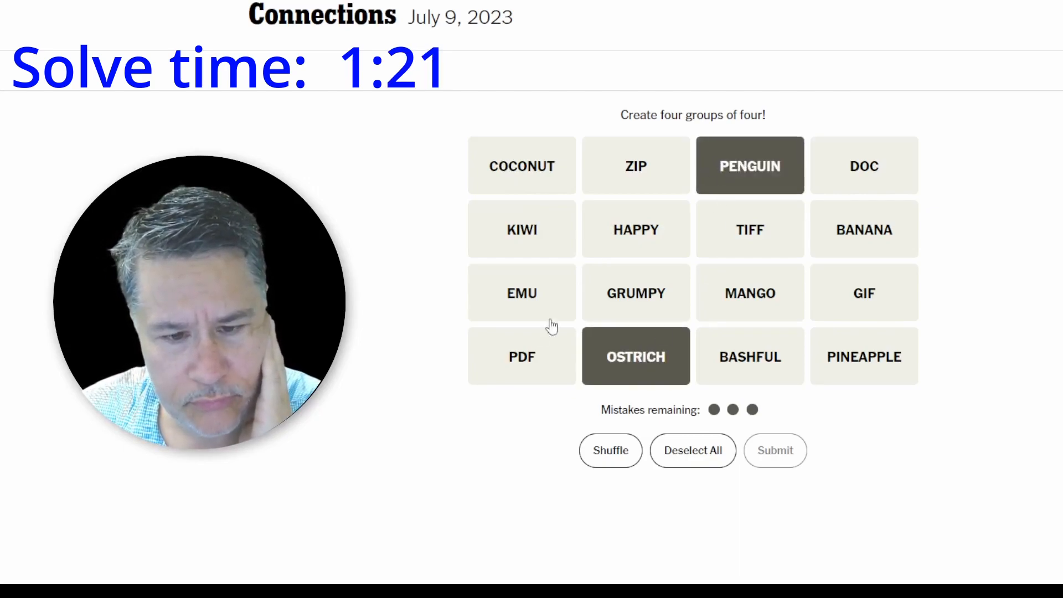
pyautogui.click(521, 292)
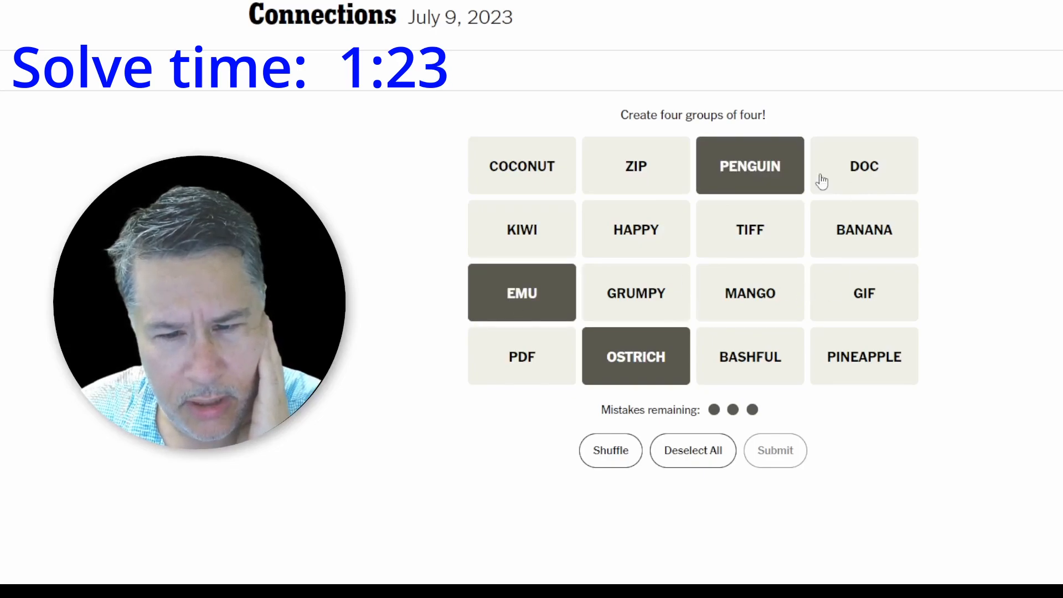
pyautogui.moveTo(625, 313)
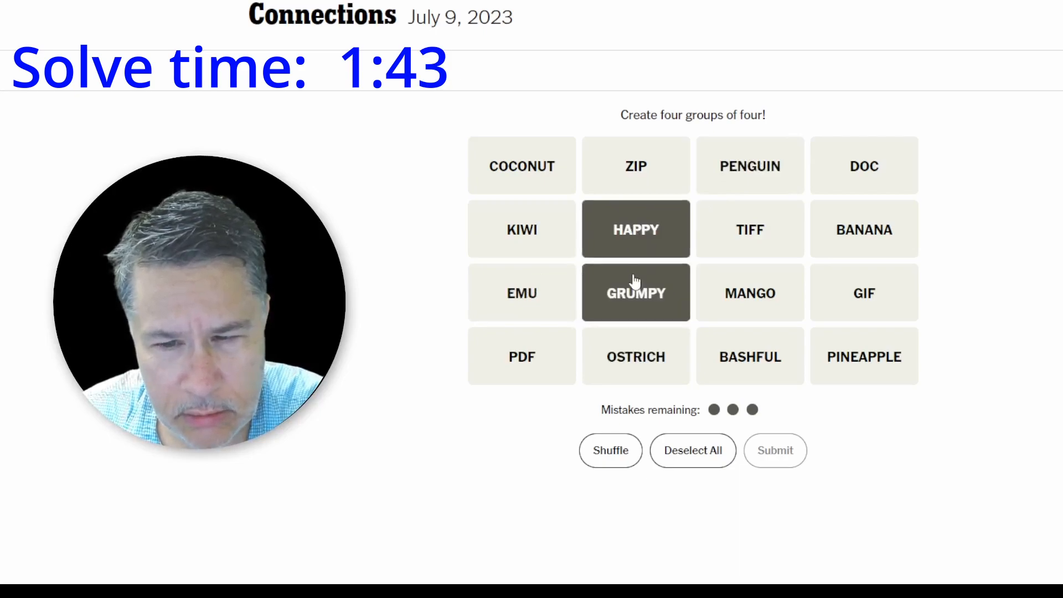
# Add GRUMPY and BASHFUL to the dwarf picks alongside HAPPY.
pyautogui.click(750, 356)
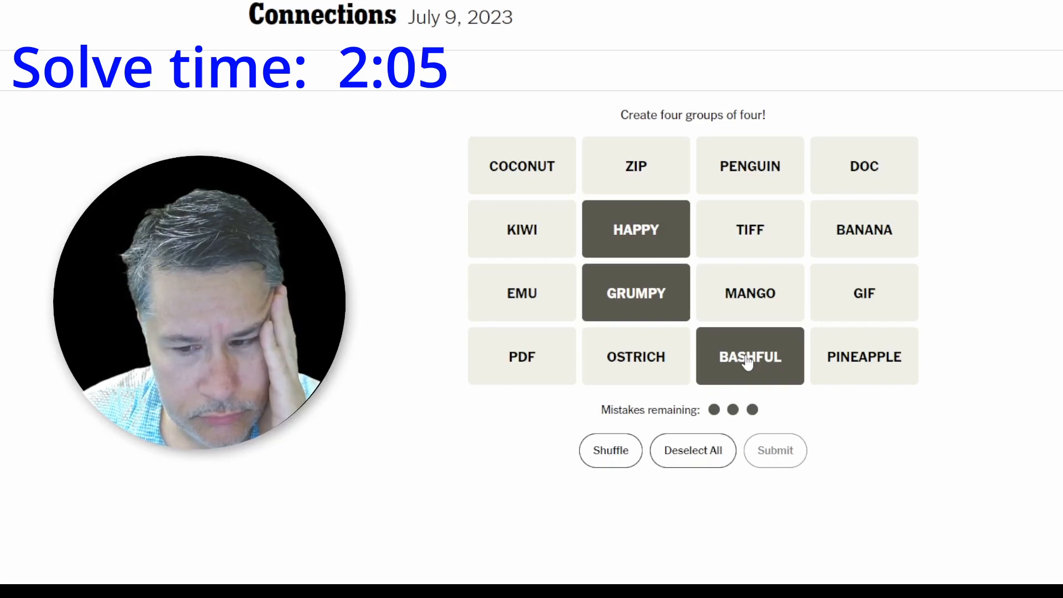
pyautogui.click(693, 450)
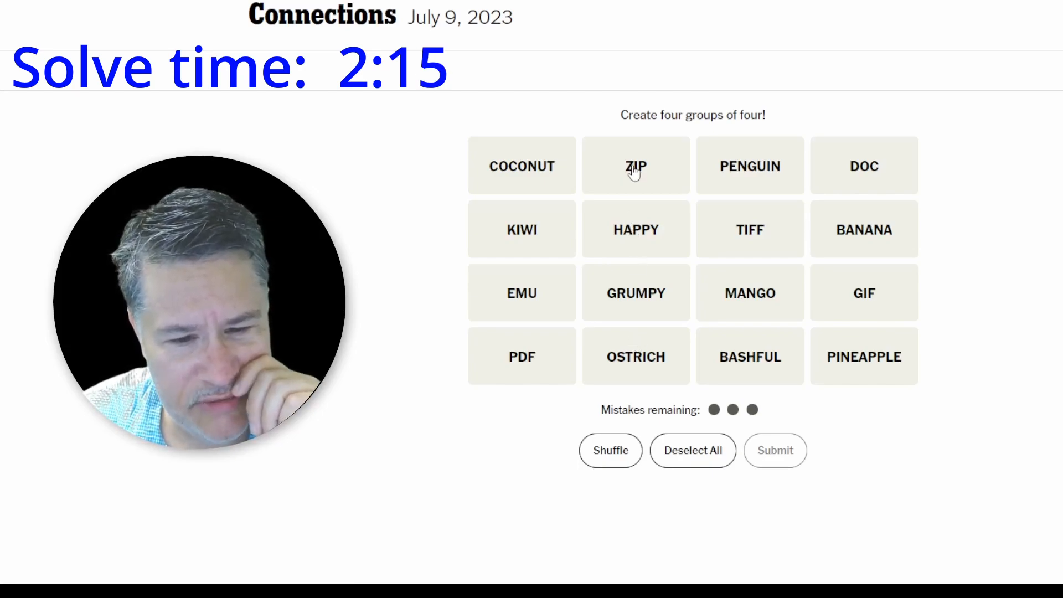
# Submit ZIP, DOC, GIF and PDF as a guess, then clear the rejected picks.
pyautogui.click(636, 166)
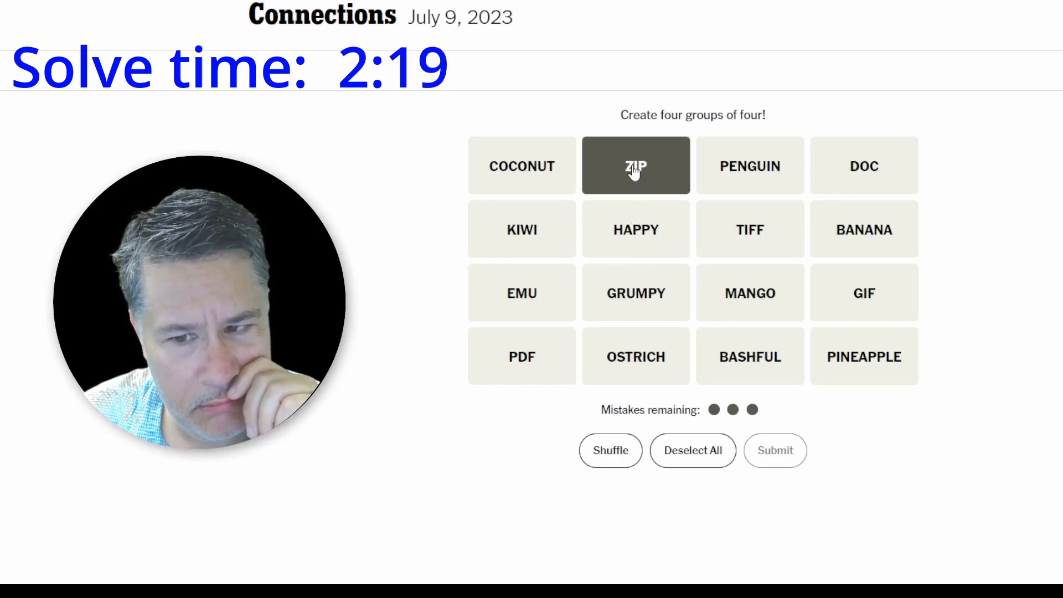
pyautogui.moveTo(539, 375)
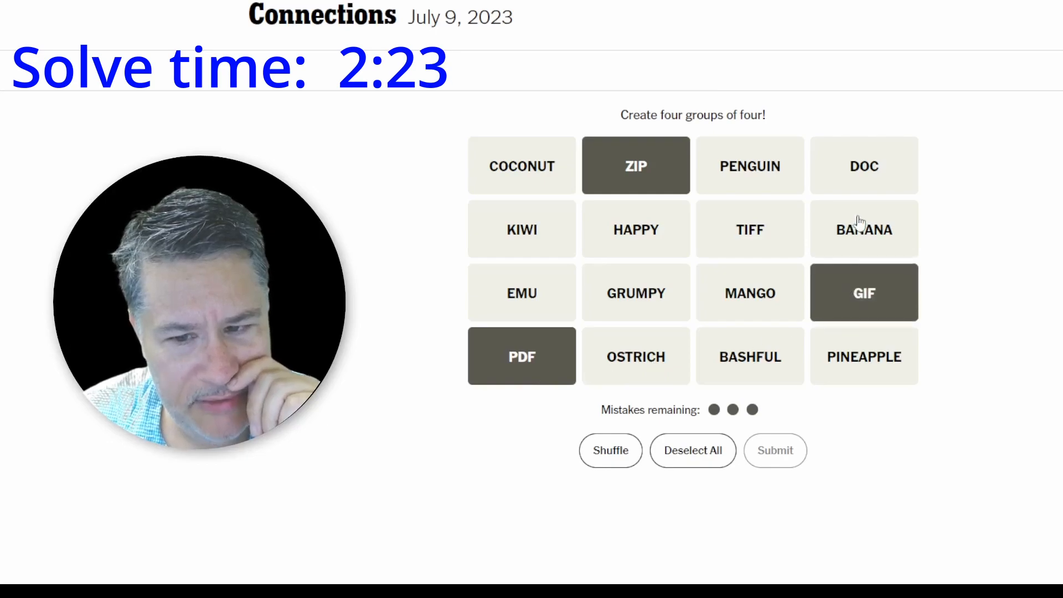
pyautogui.click(864, 165)
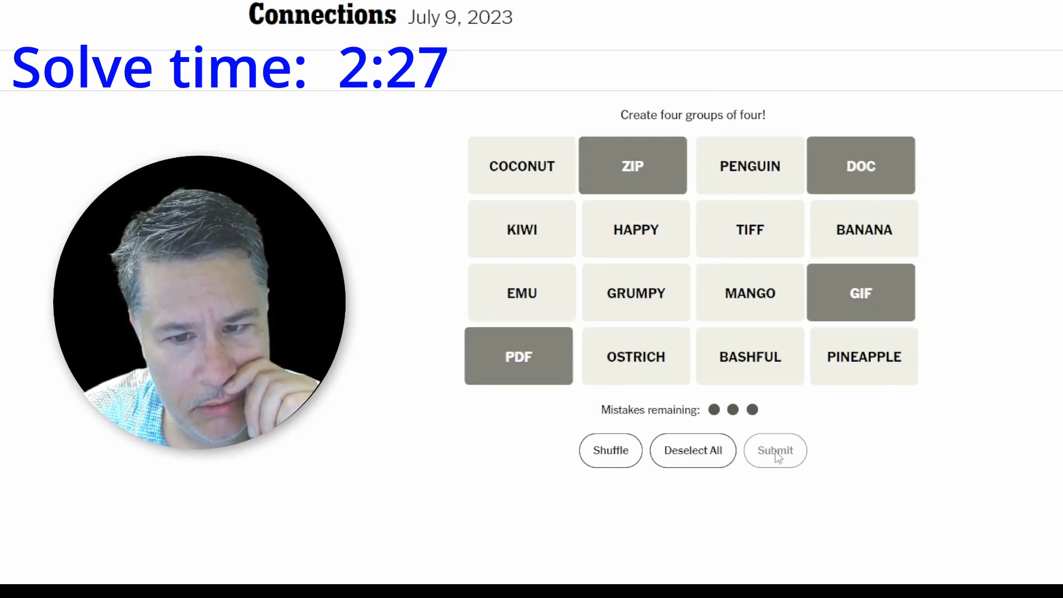
pyautogui.click(775, 450)
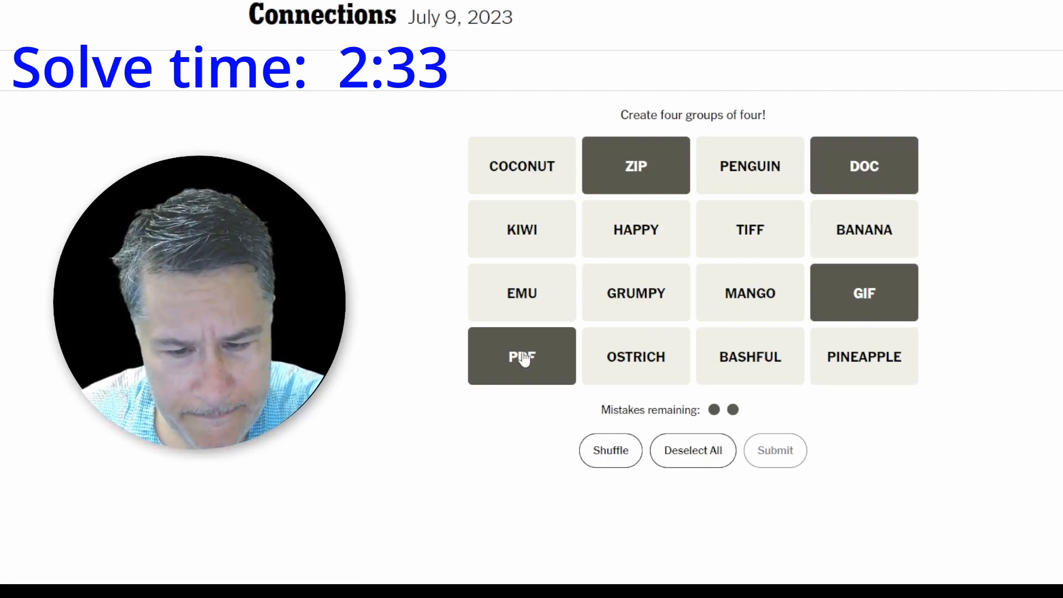
pyautogui.click(522, 356)
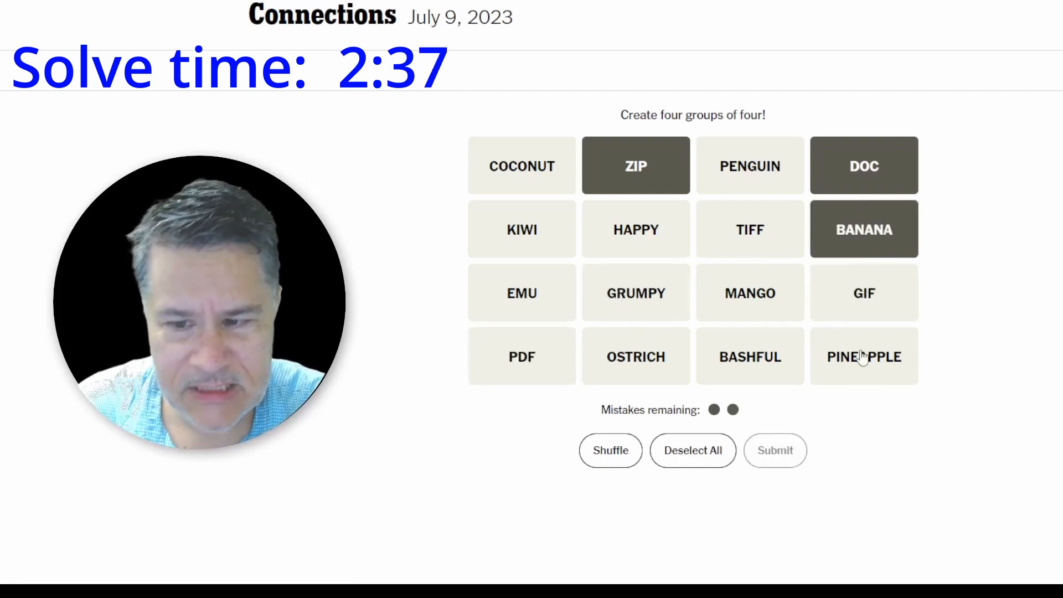
pyautogui.click(692, 451)
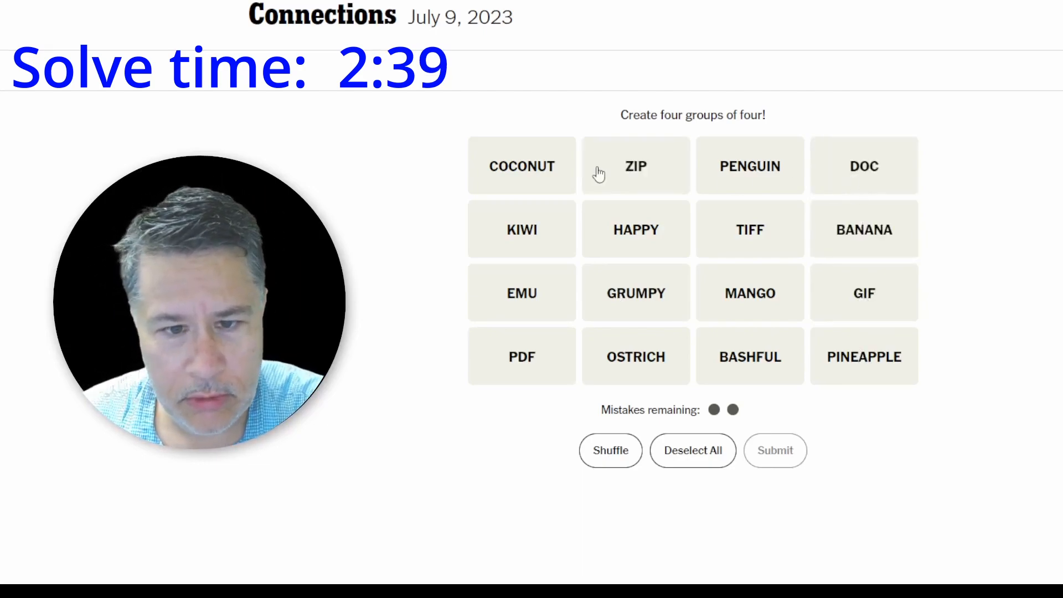
pyautogui.click(522, 229)
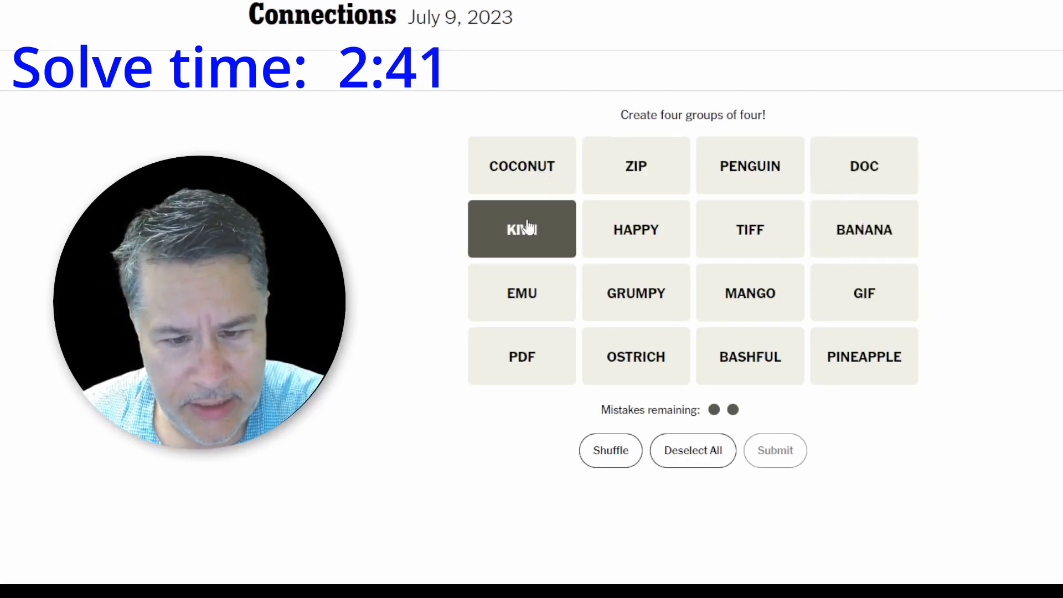
pyautogui.moveTo(585, 257)
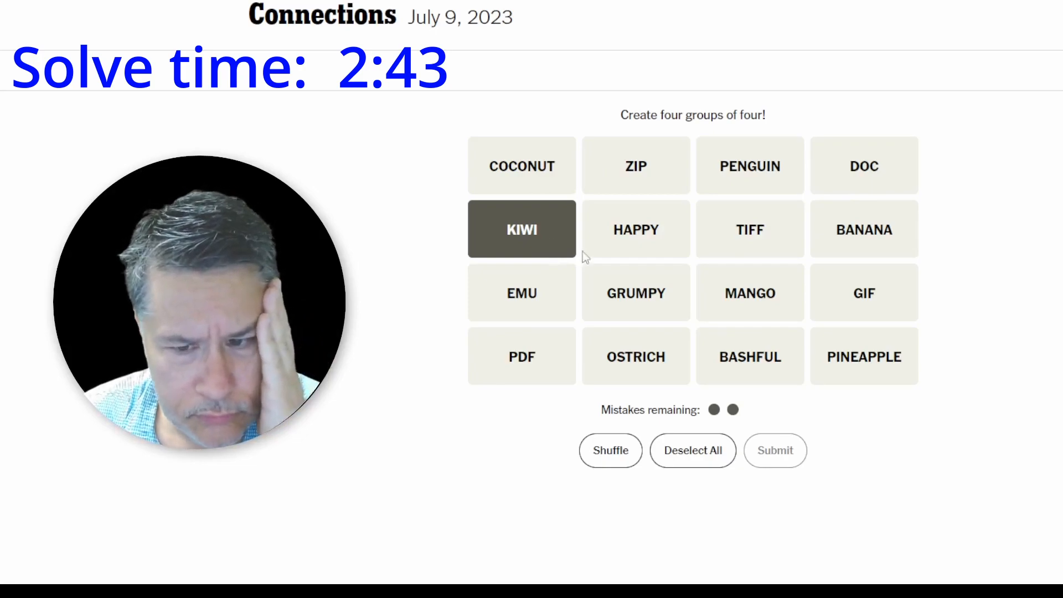
pyautogui.click(864, 355)
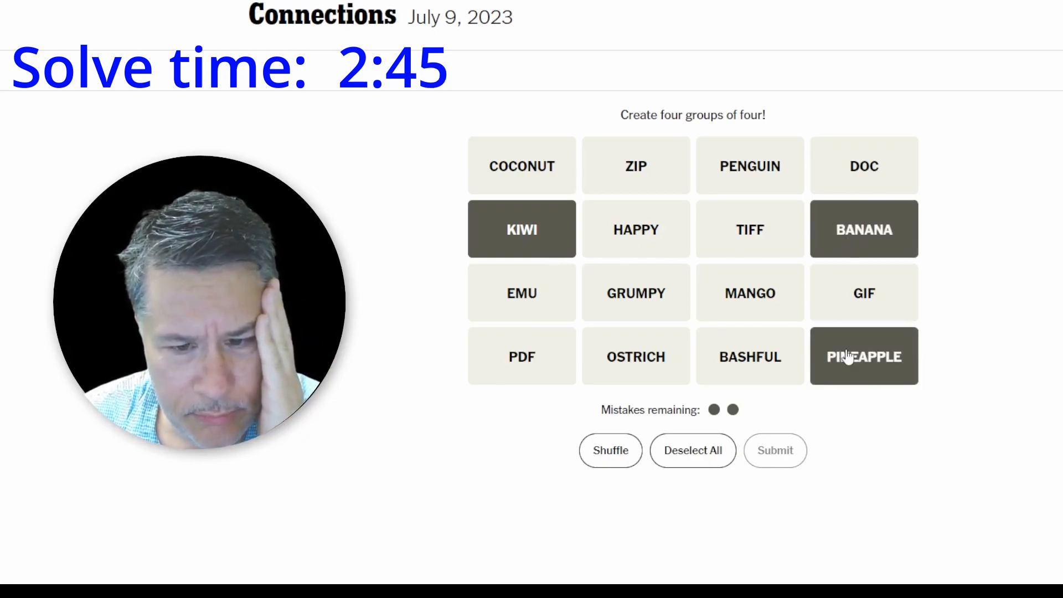
pyautogui.click(750, 292)
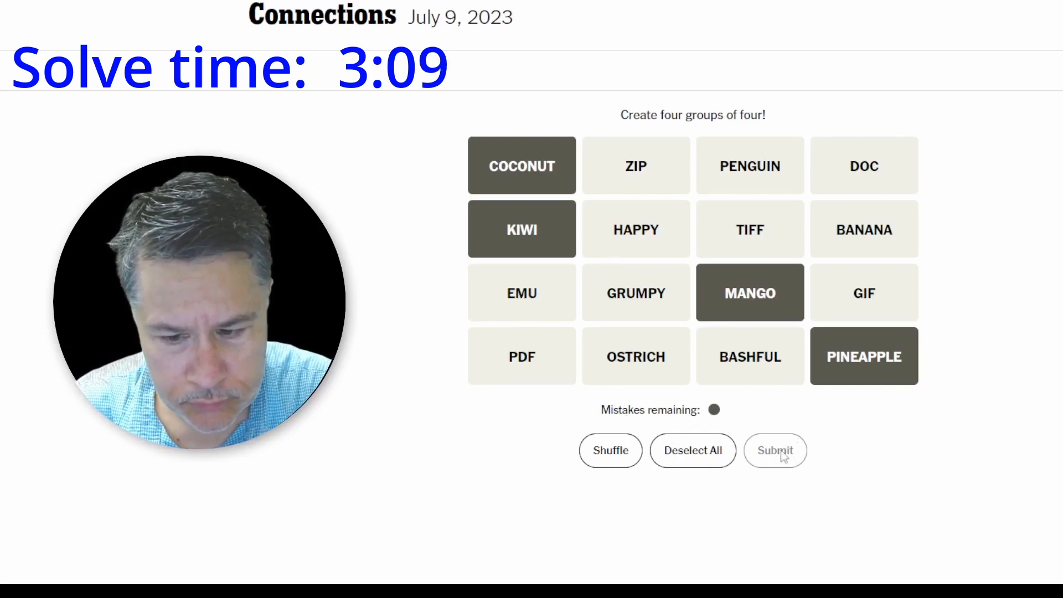
pyautogui.moveTo(676, 226)
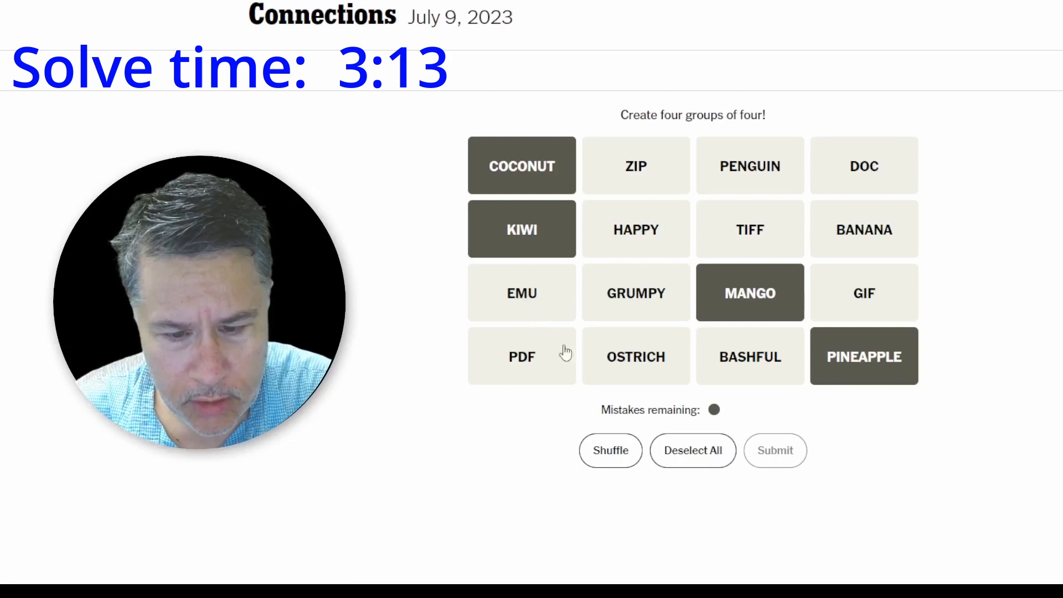
pyautogui.moveTo(609, 362)
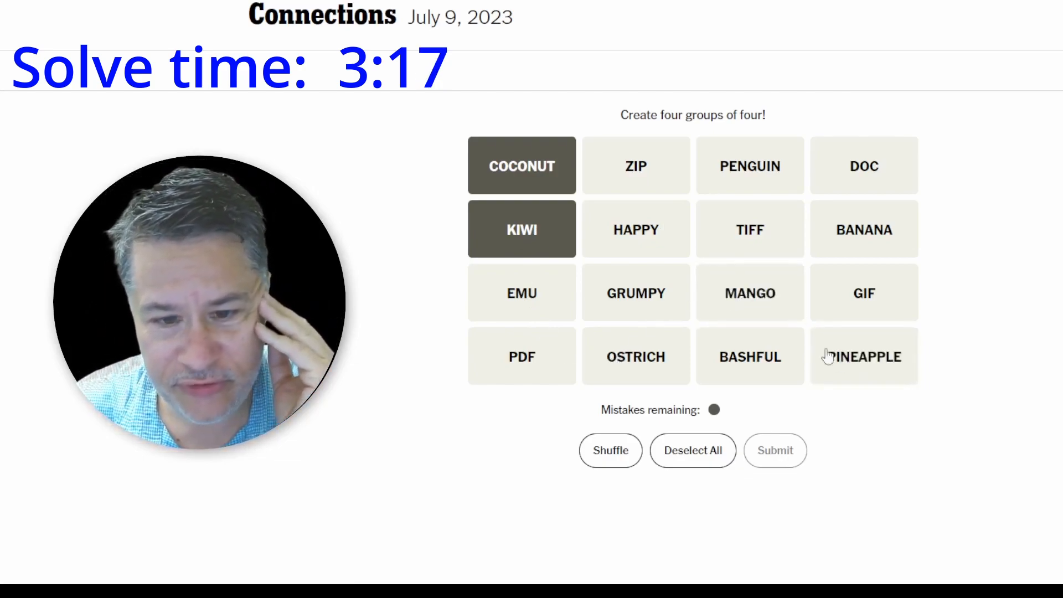
pyautogui.click(693, 450)
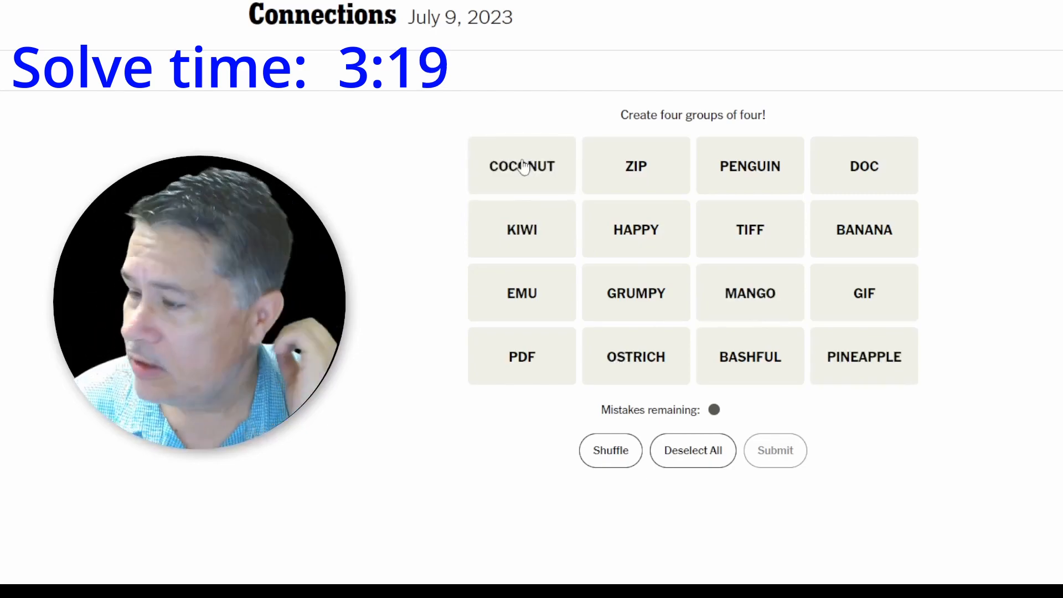
pyautogui.moveTo(692, 259)
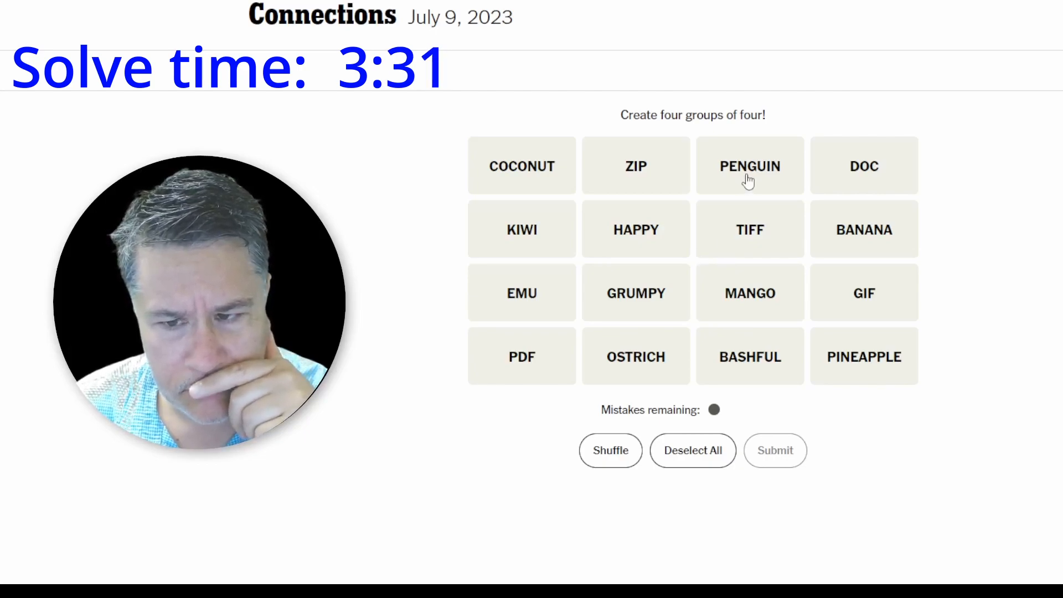
pyautogui.click(750, 166)
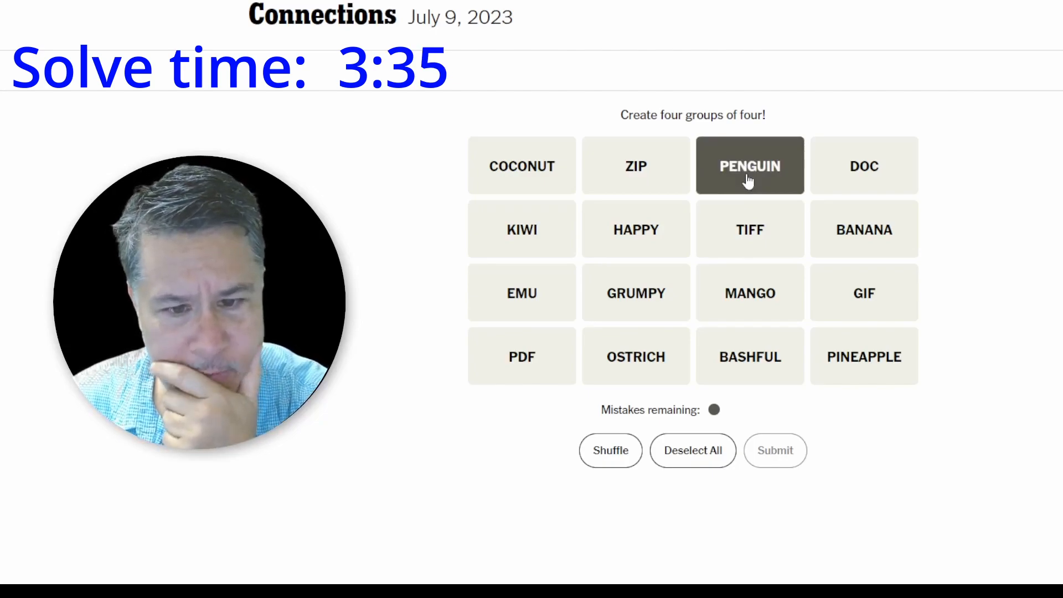
pyautogui.moveTo(540, 300)
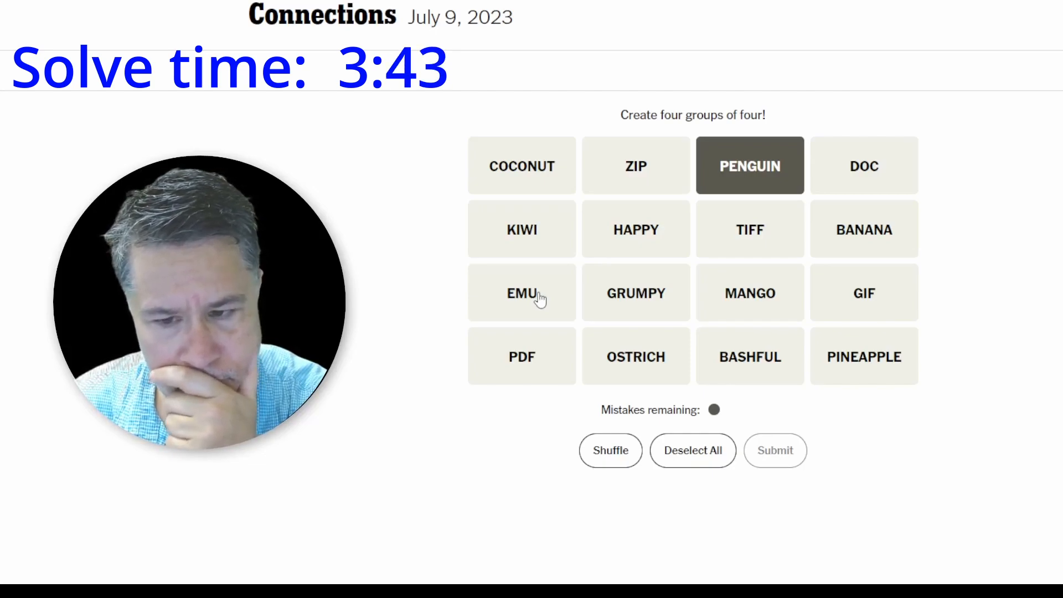
pyautogui.click(749, 165)
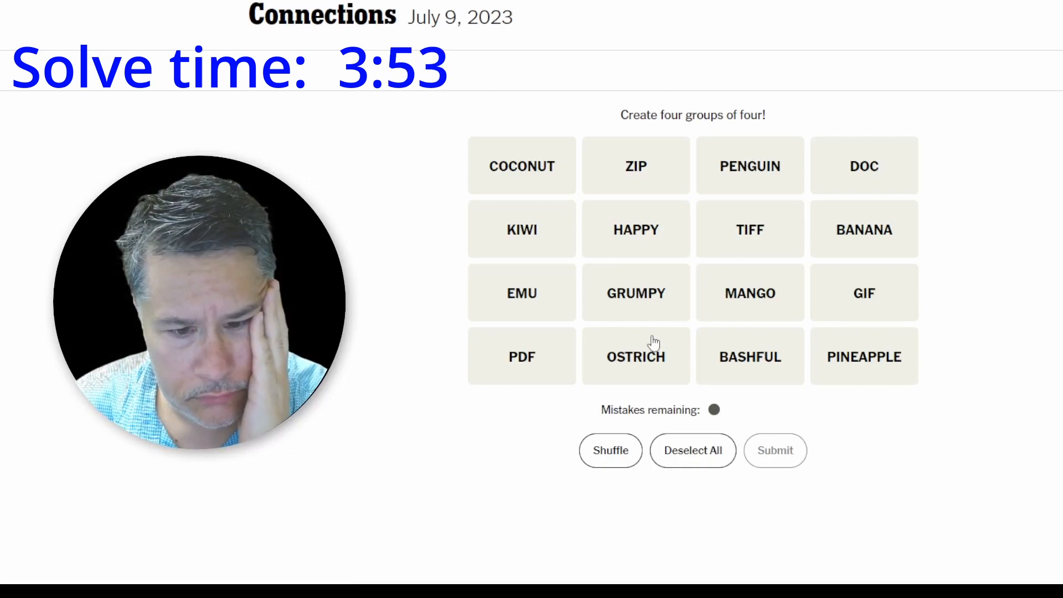
pyautogui.moveTo(778, 254)
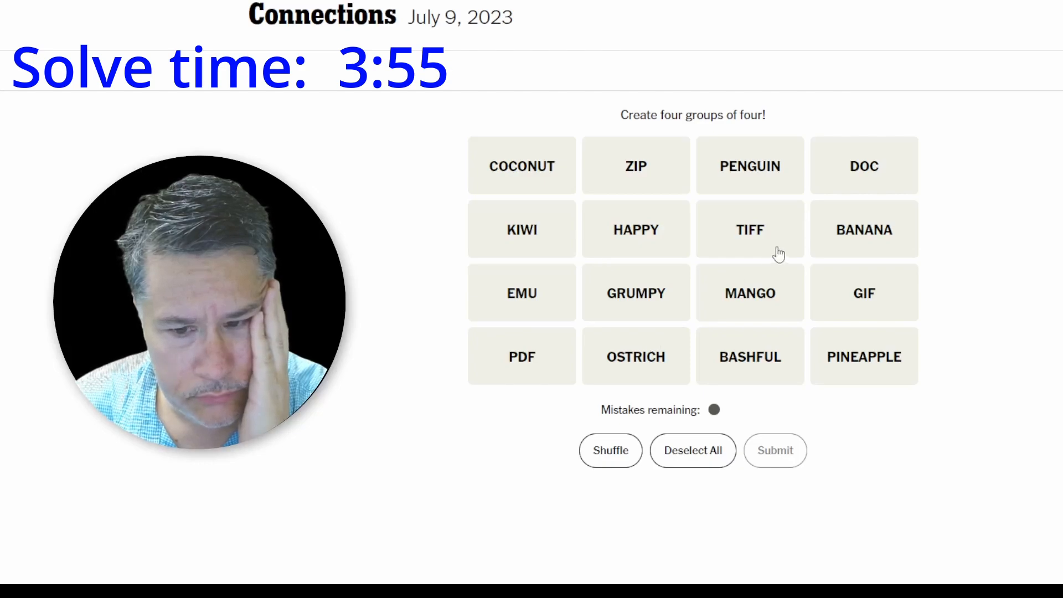
# Submit DOC, GRUMPY, BASHFUL and HAPPY as a group, dropping the stray GIF pick.
pyautogui.click(864, 293)
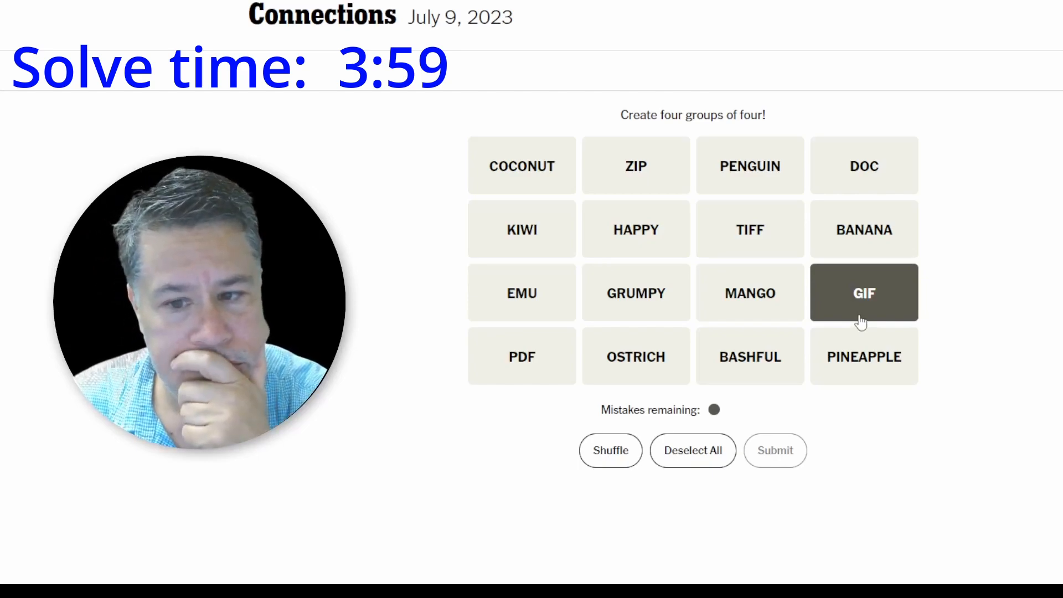
pyautogui.click(864, 165)
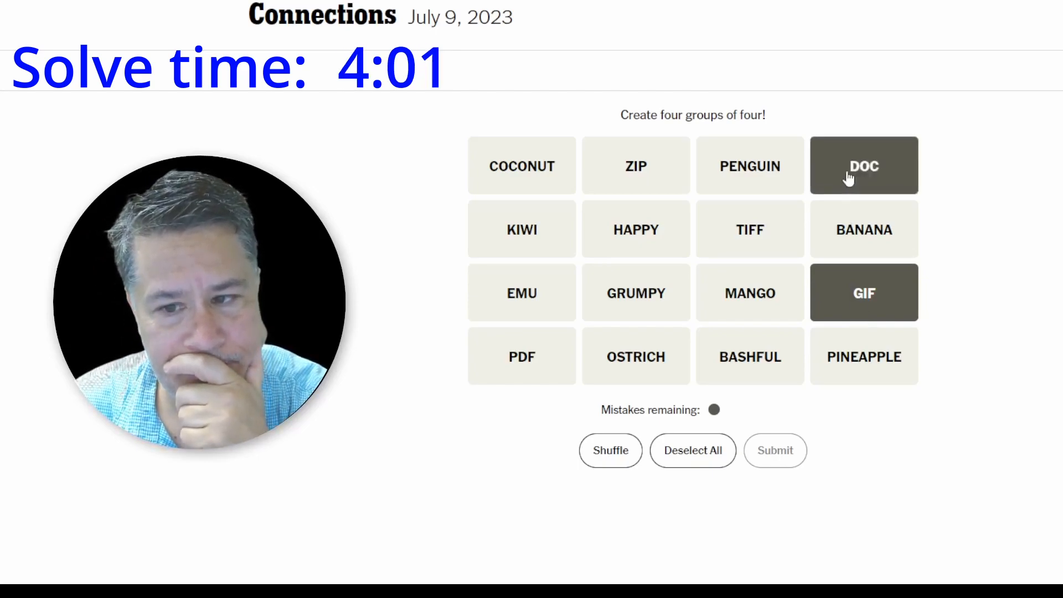
pyautogui.click(864, 292)
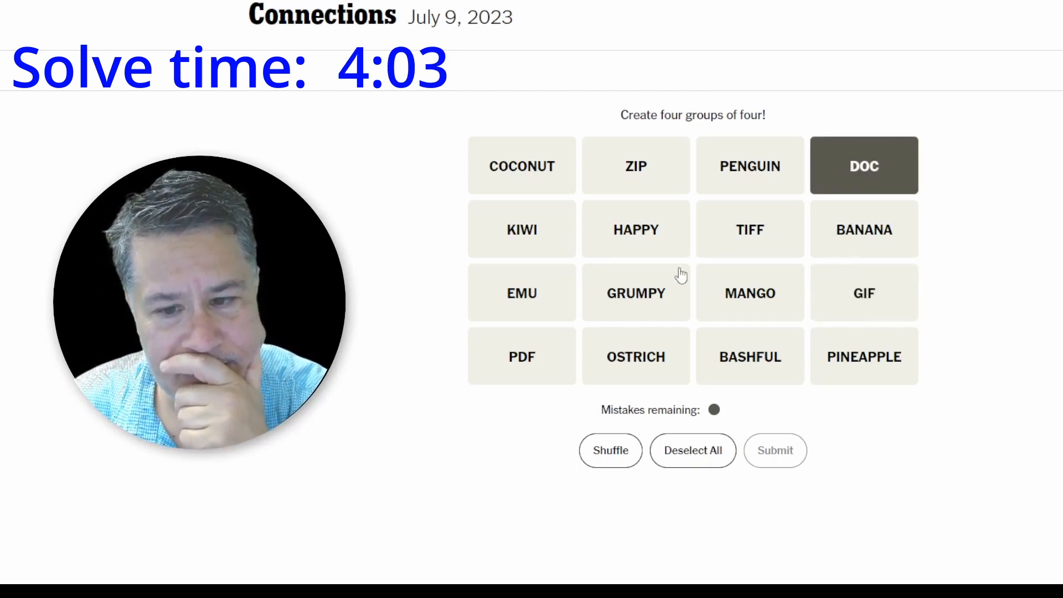
pyautogui.click(750, 356)
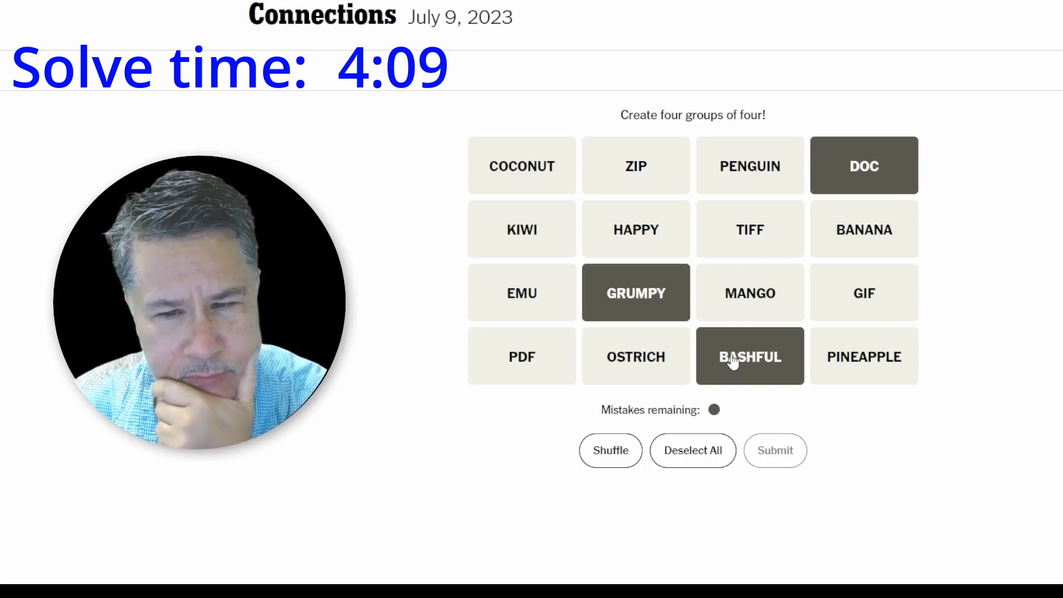
pyautogui.click(636, 228)
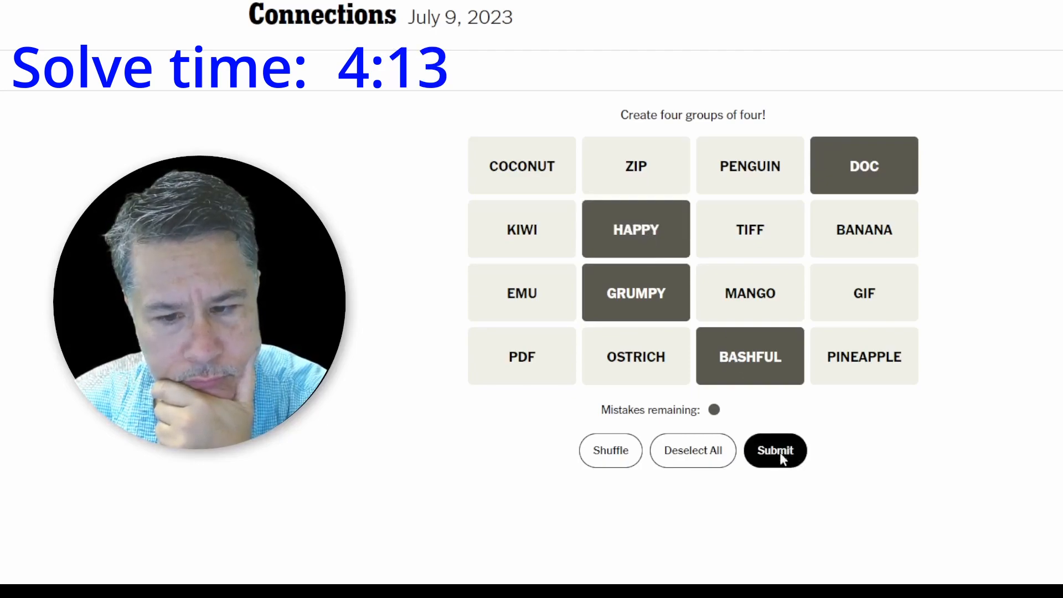
pyautogui.click(775, 450)
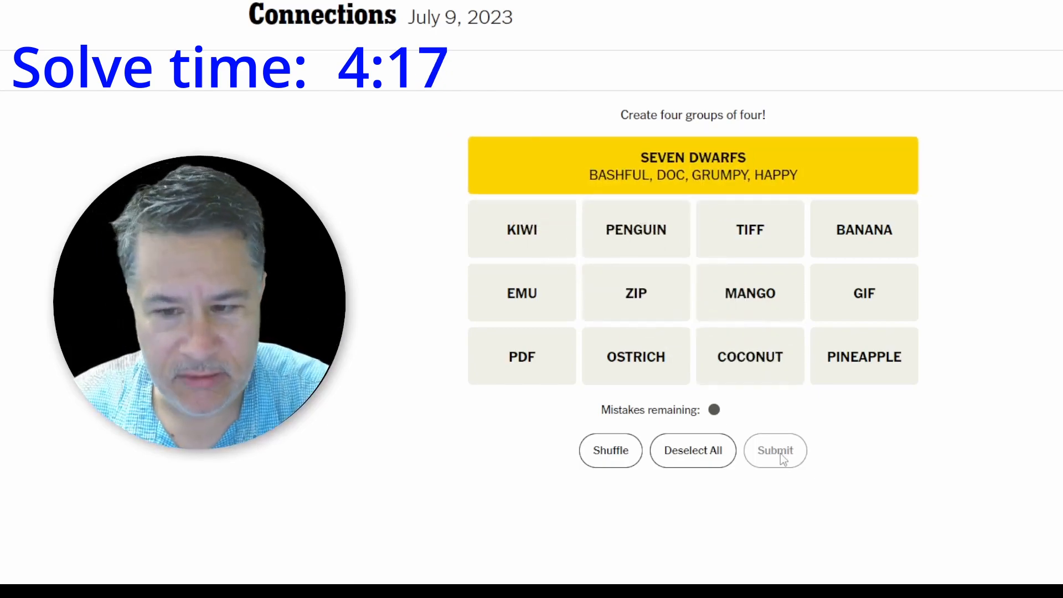
# Select PDF, TIFF, ZIP and GIF and submit them as a group.
pyautogui.click(522, 356)
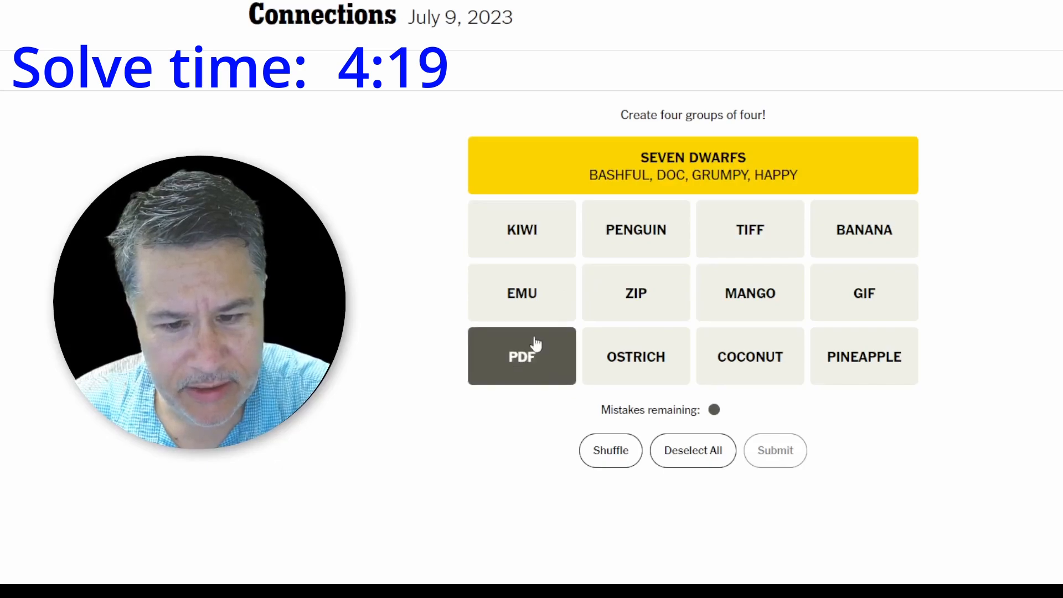
pyautogui.click(864, 292)
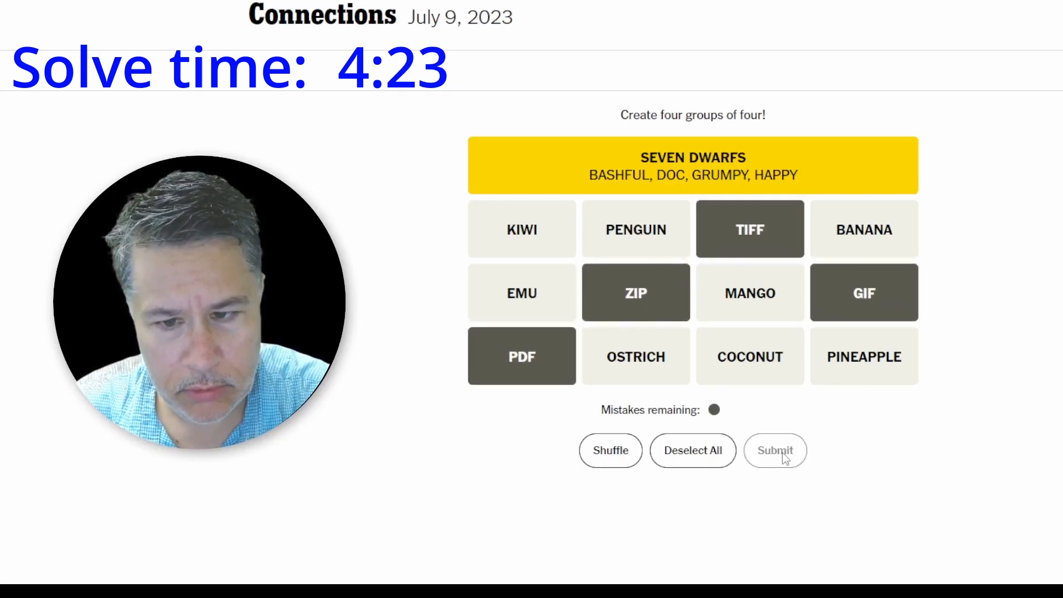
pyautogui.click(775, 451)
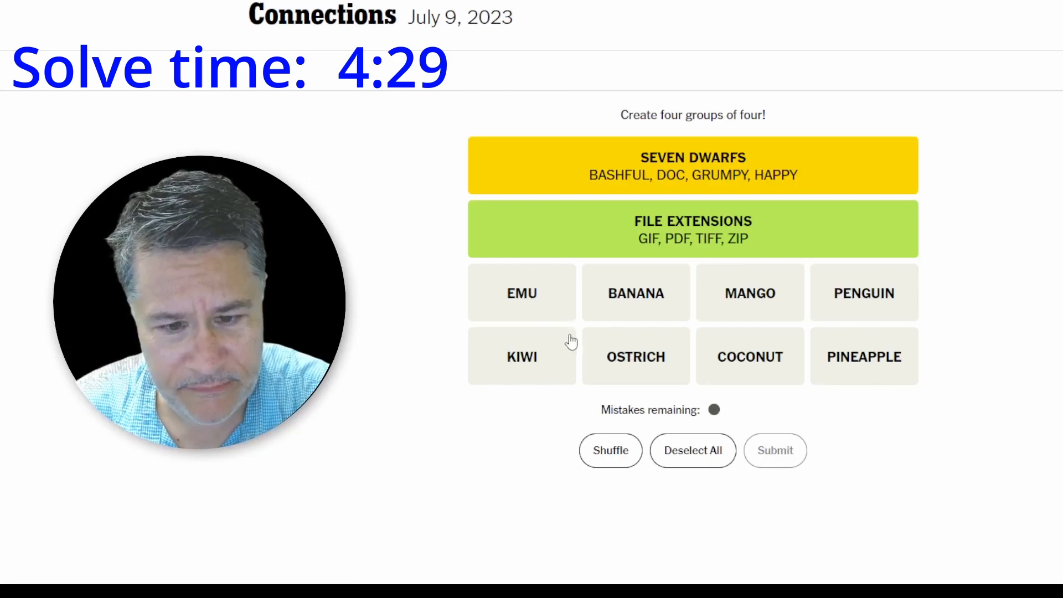
pyautogui.moveTo(853, 347)
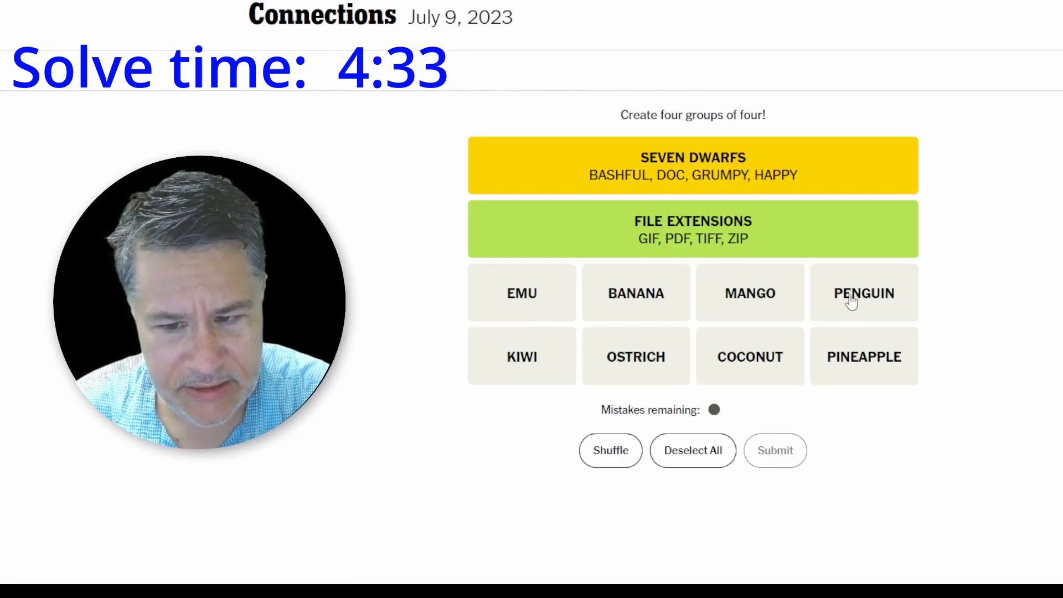
pyautogui.moveTo(742, 308)
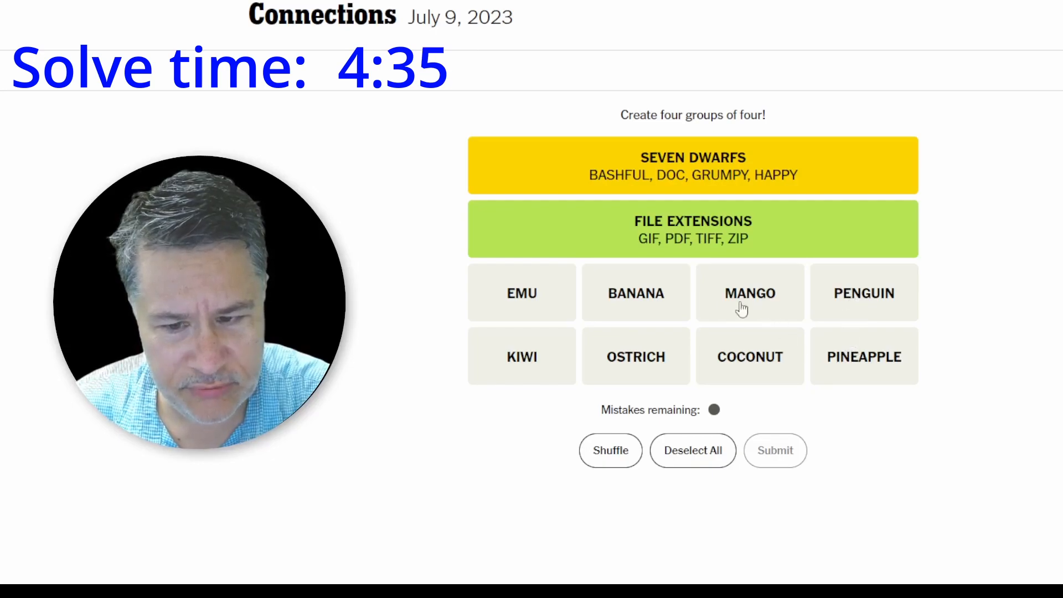
pyautogui.moveTo(534, 374)
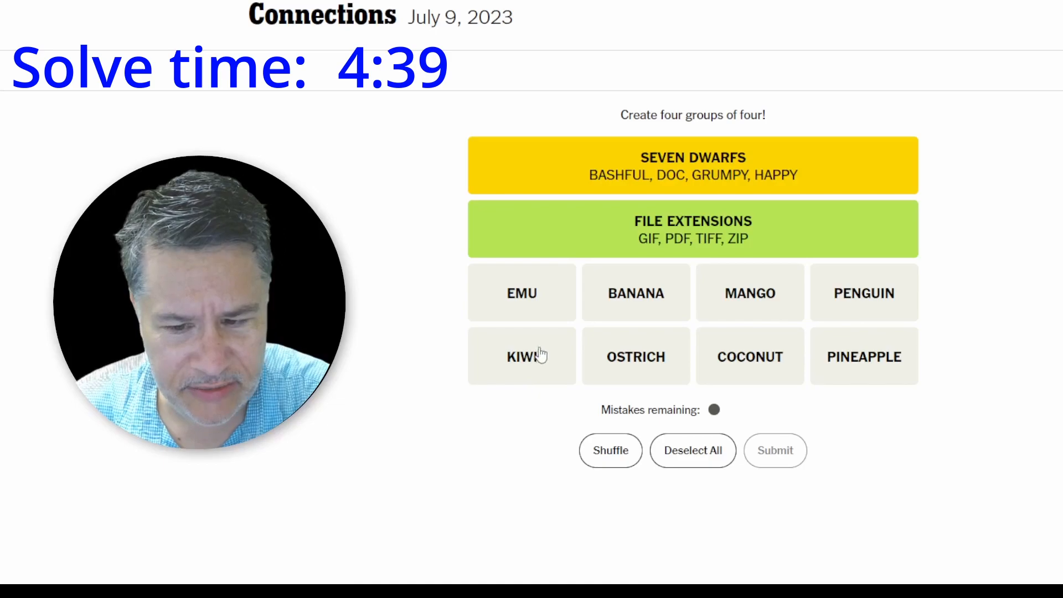
# Pick EMU, OSTRICH and PENGUIN, then reselect just EMU and OSTRICH.
pyautogui.click(522, 293)
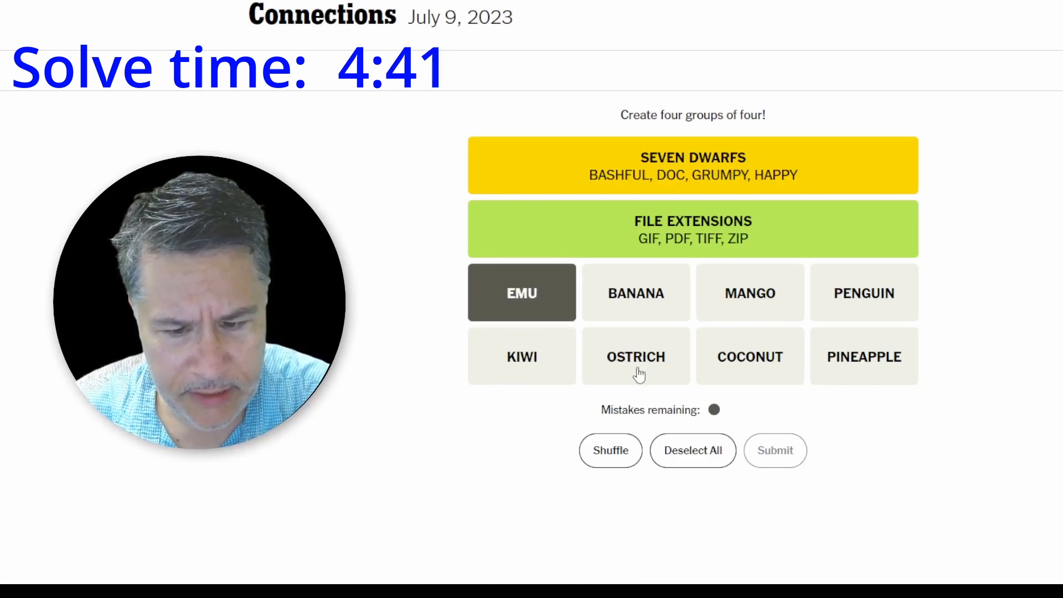
pyautogui.click(635, 356)
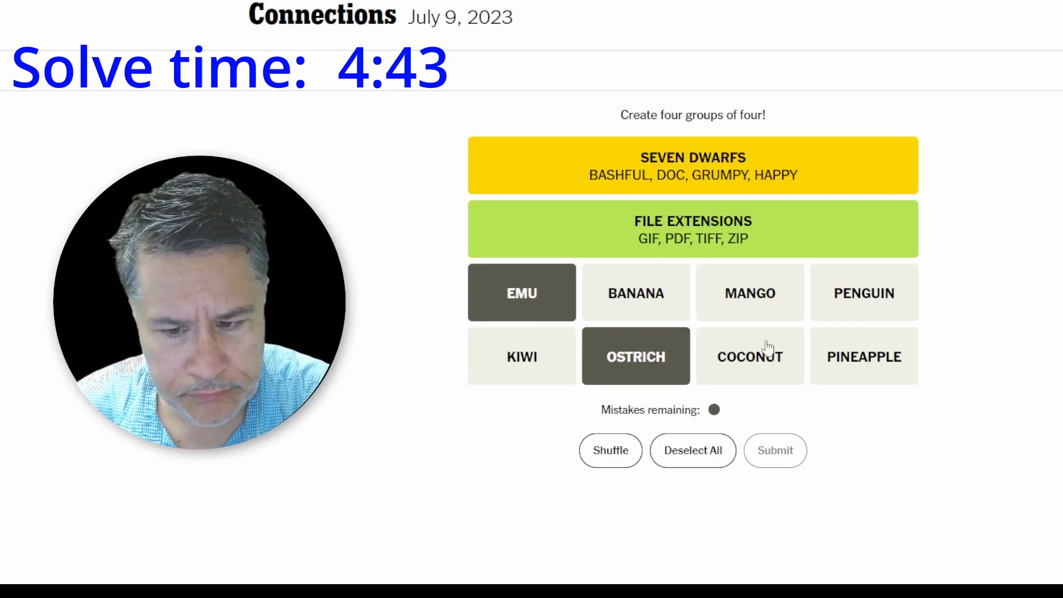
pyautogui.click(863, 292)
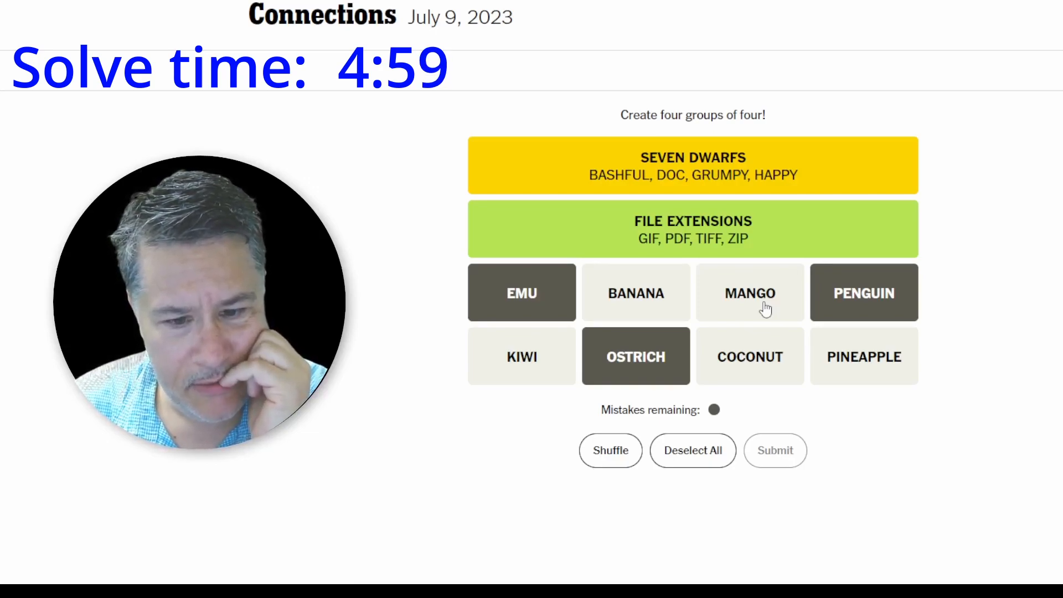
pyautogui.moveTo(820, 328)
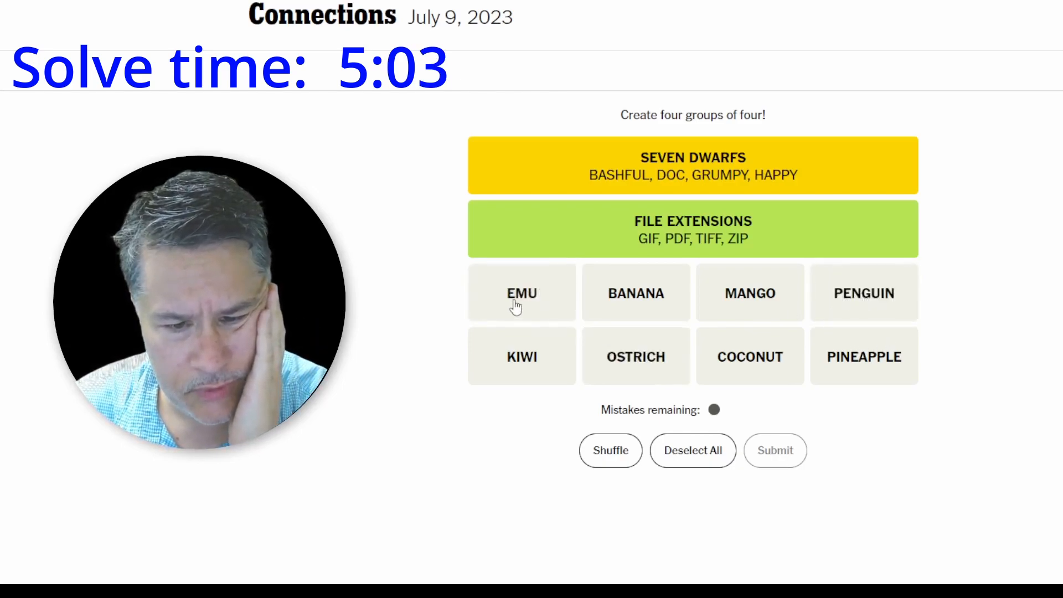
pyautogui.moveTo(500, 342)
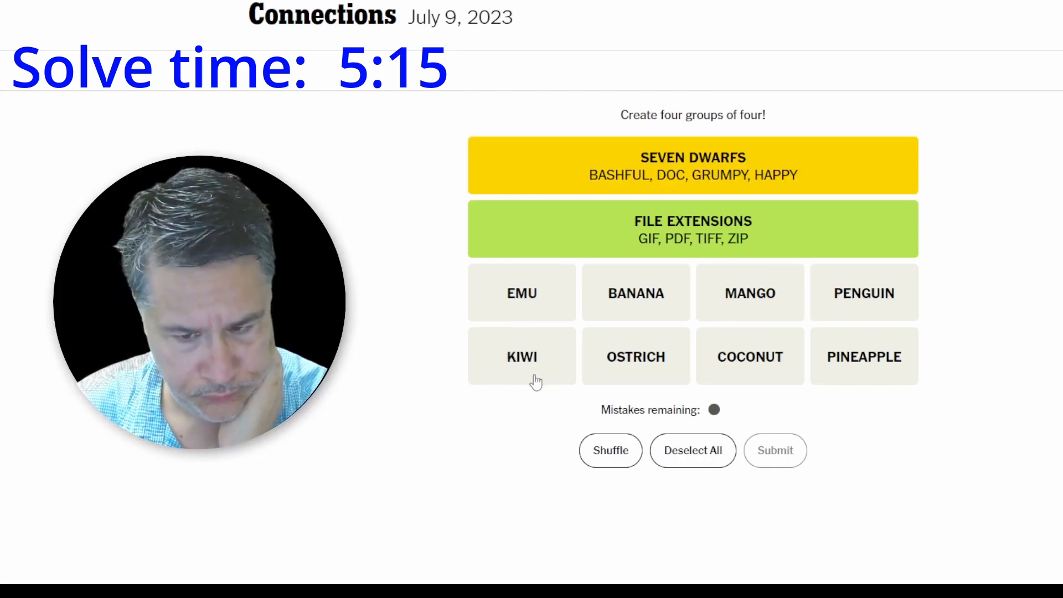
pyautogui.click(522, 356)
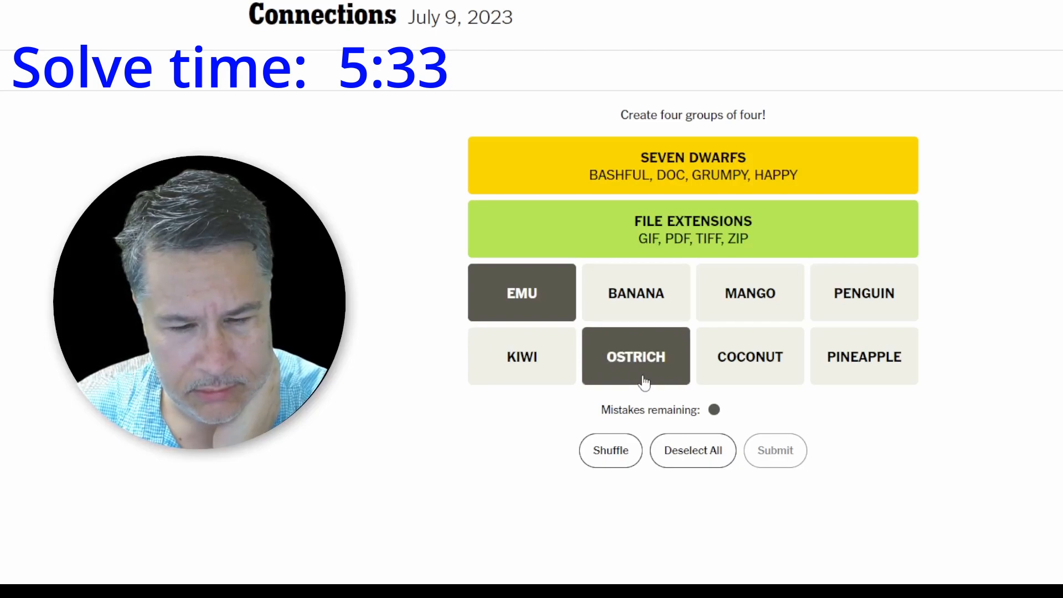
# Submit EMU, OSTRICH, KIWI, PENGUIN, then MANGO, BANANA, COCONUT, PINEAPPLE.
pyautogui.click(522, 356)
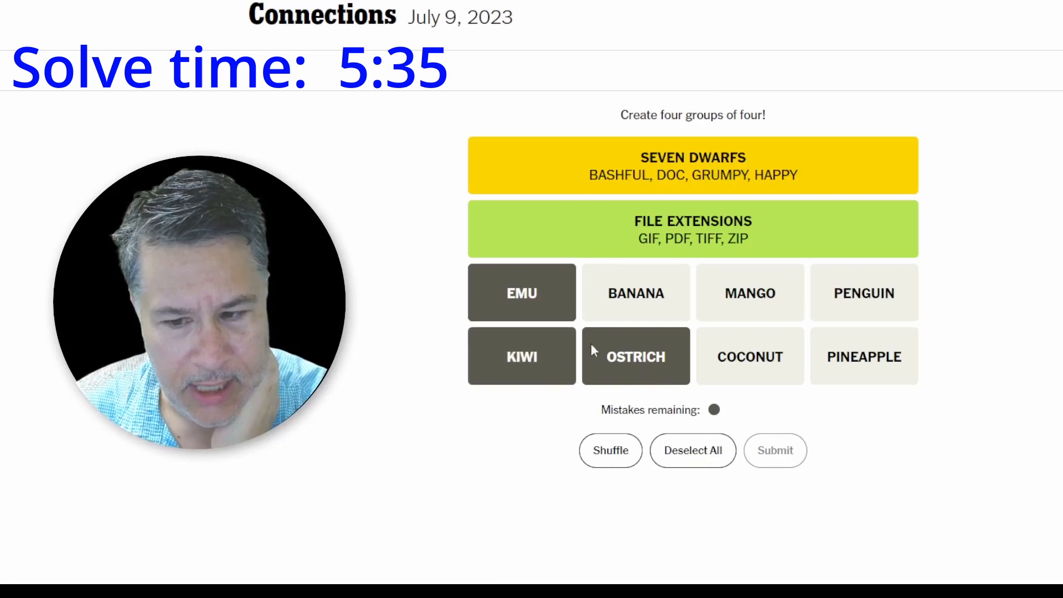
pyautogui.click(863, 293)
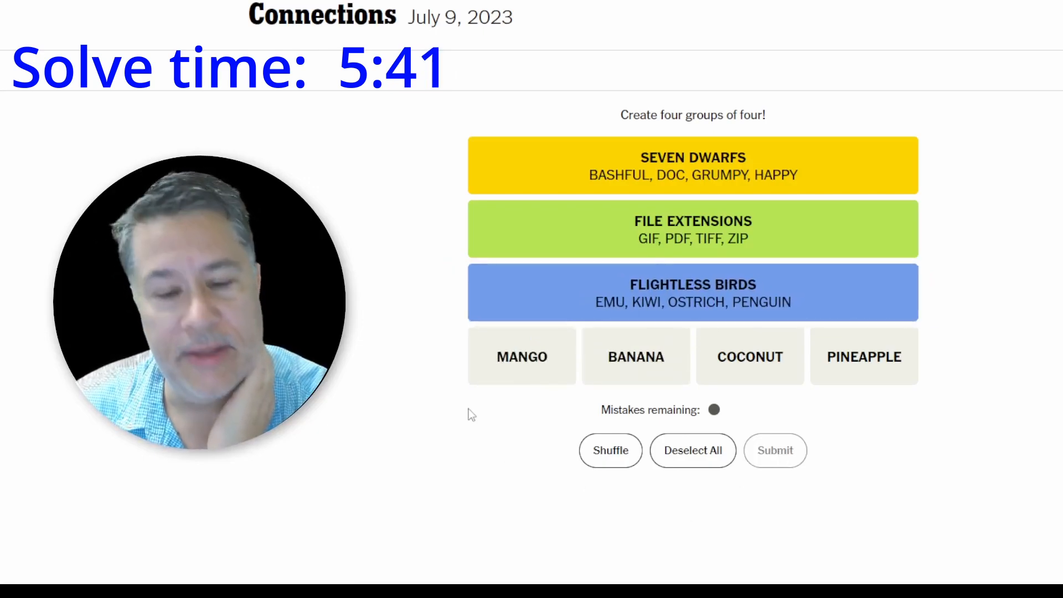
pyautogui.click(864, 356)
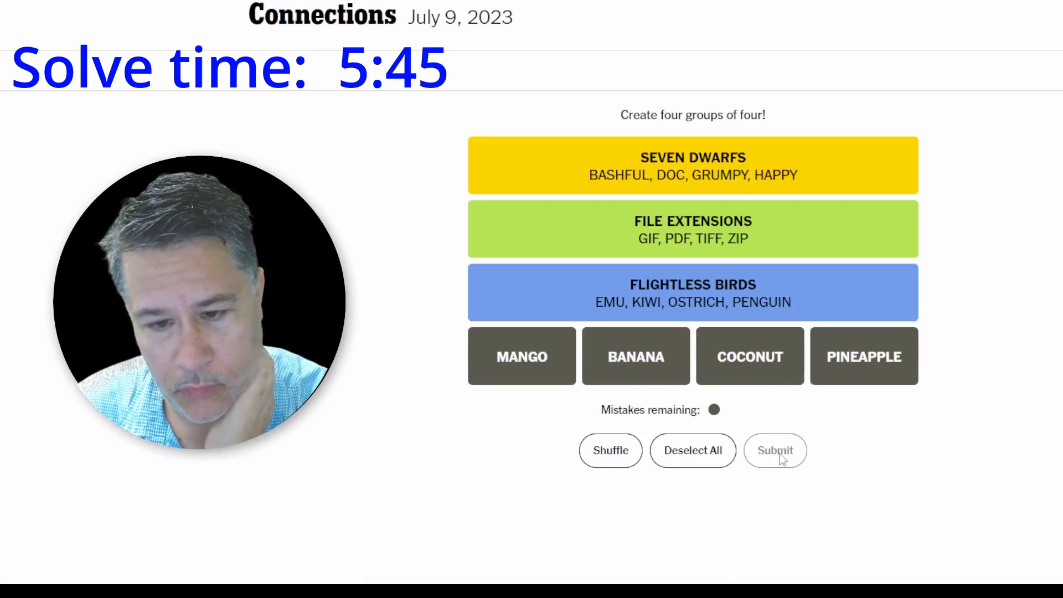
pyautogui.click(775, 450)
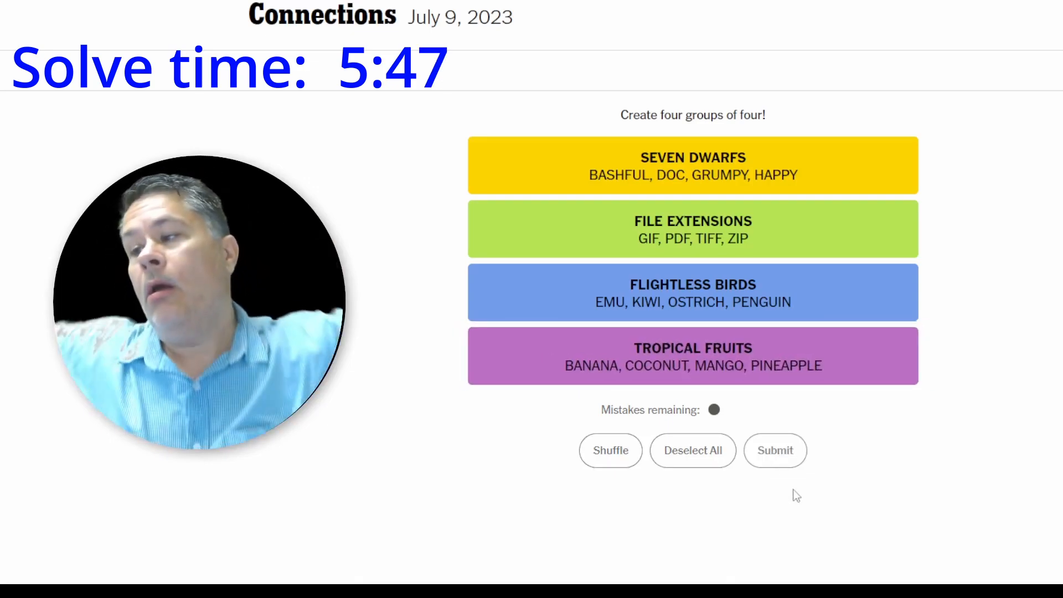
pyautogui.click(775, 451)
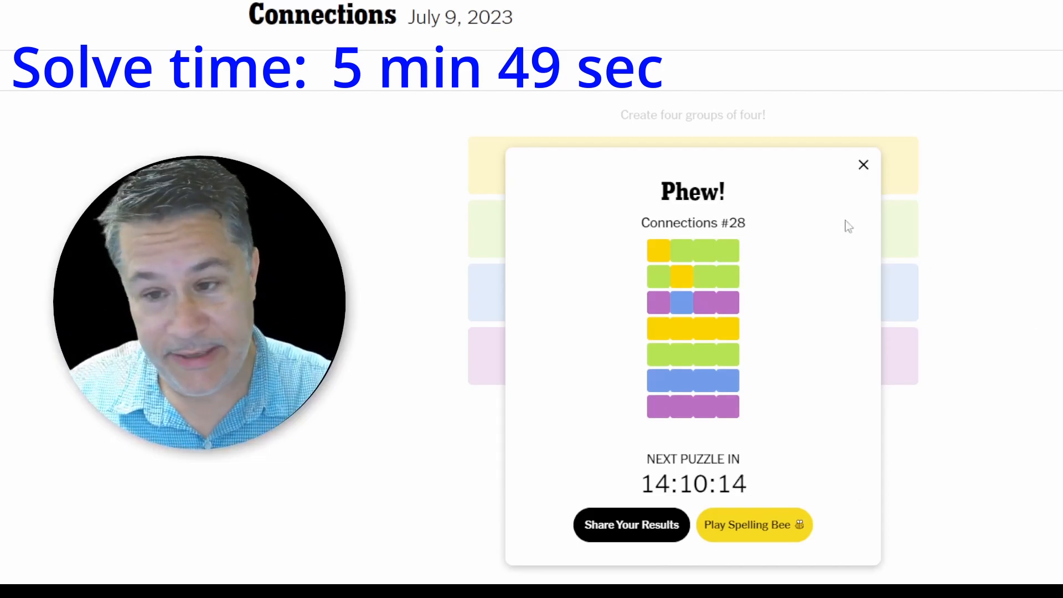
pyautogui.click(863, 165)
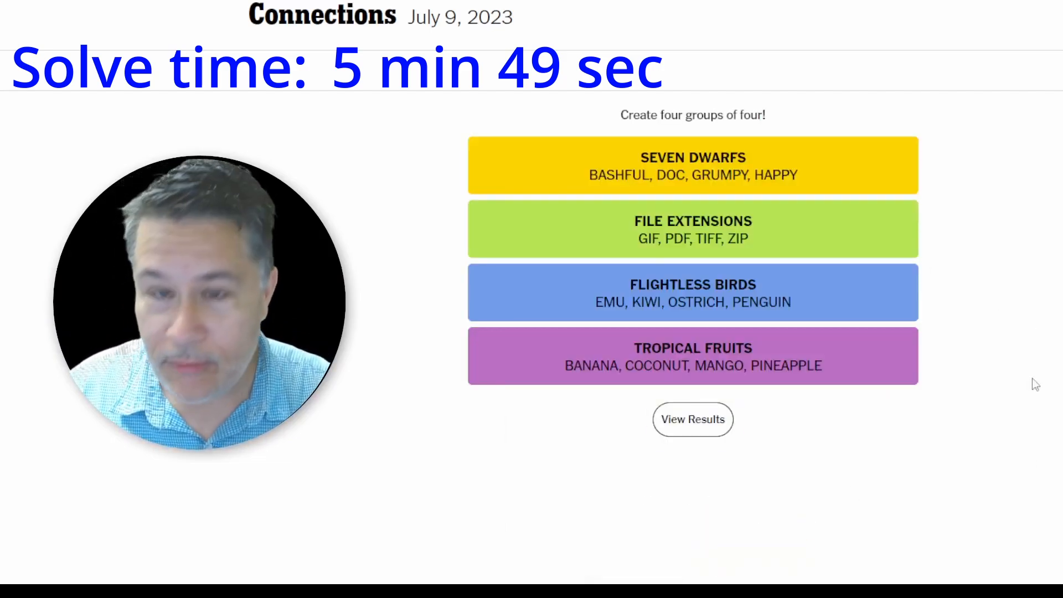